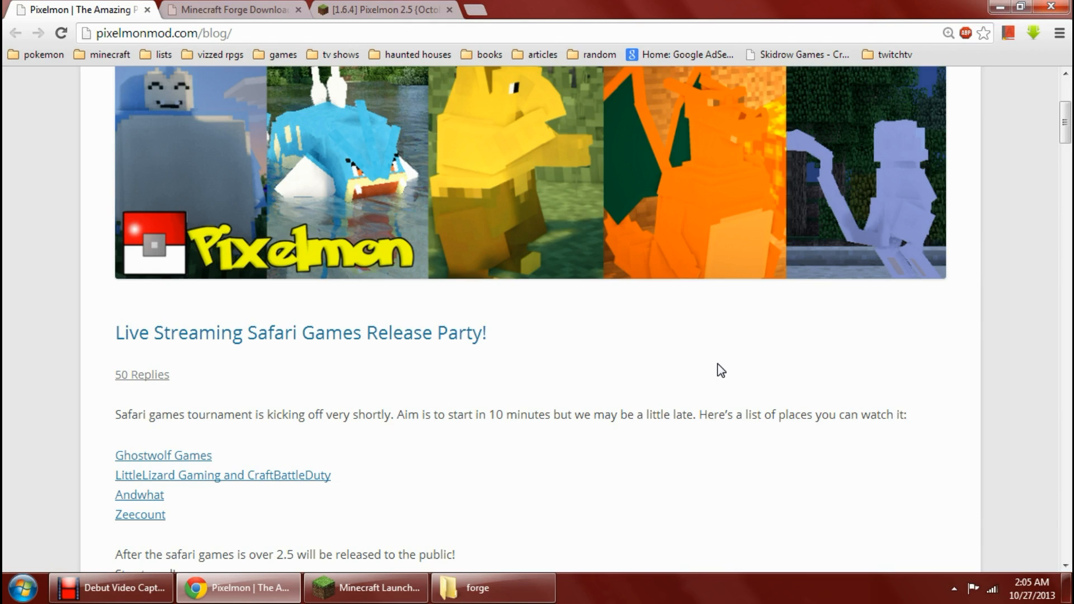
pyautogui.moveTo(709, 370)
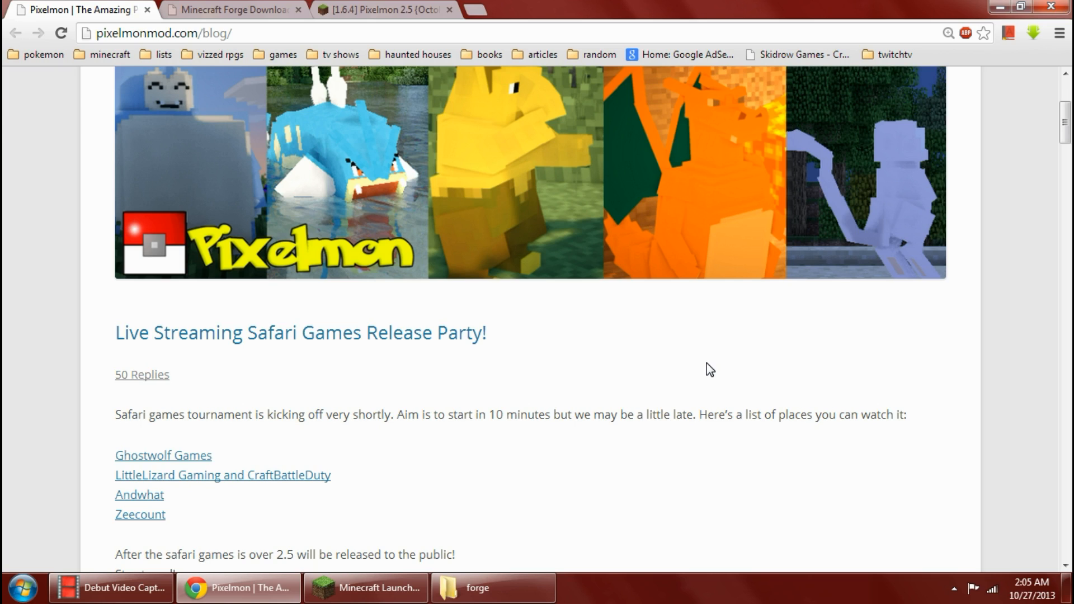
pyautogui.moveTo(688, 384)
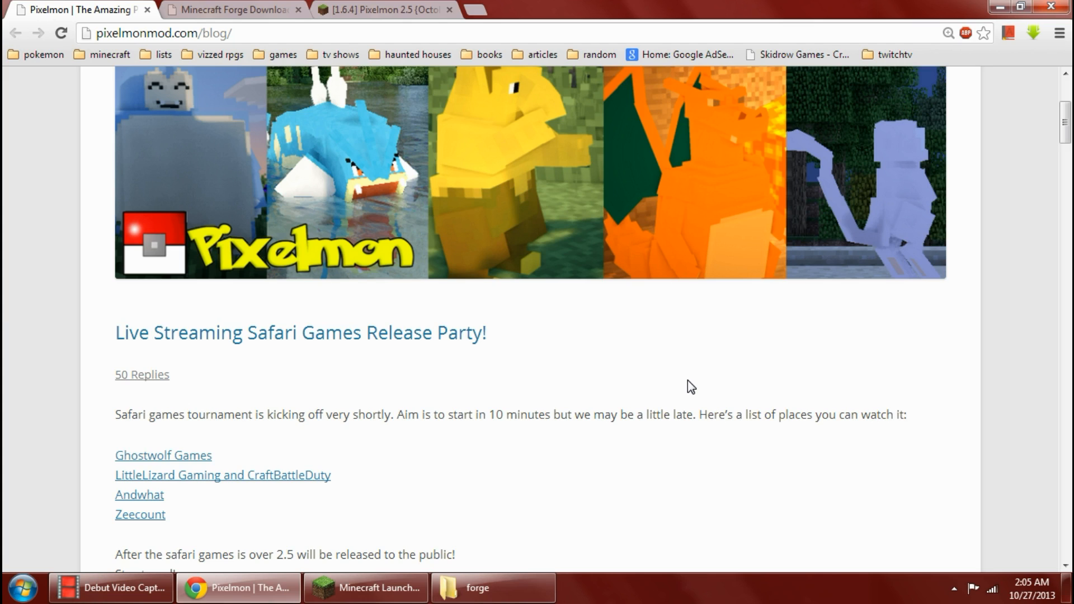
pyautogui.moveTo(634, 392)
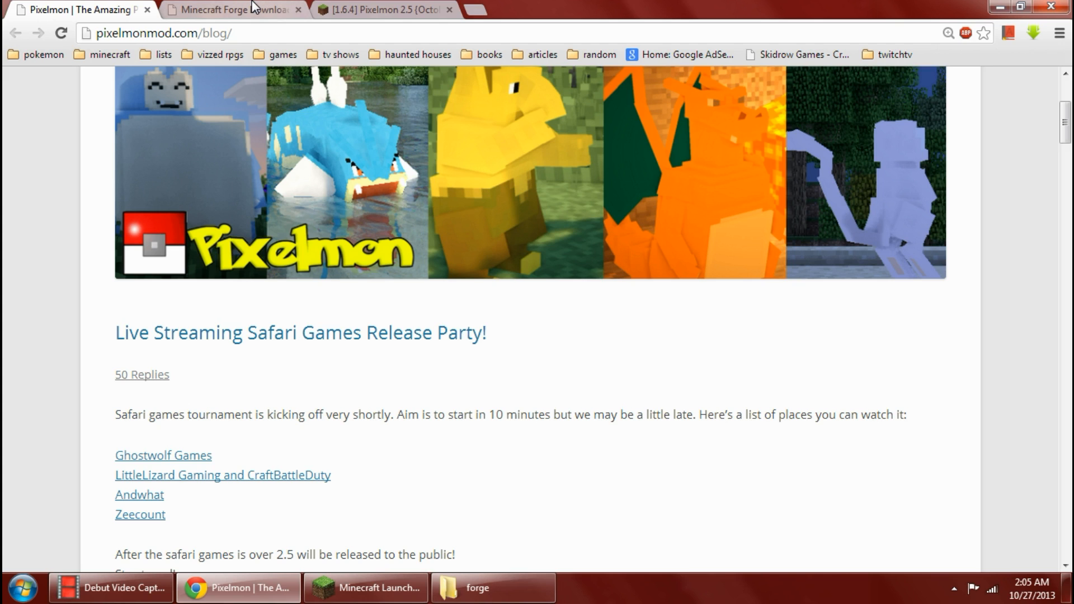
# Locate Forge build 9.11.1.935 for Minecraft 1.6.4 at the top of the full downloads list
pyautogui.click(232, 9)
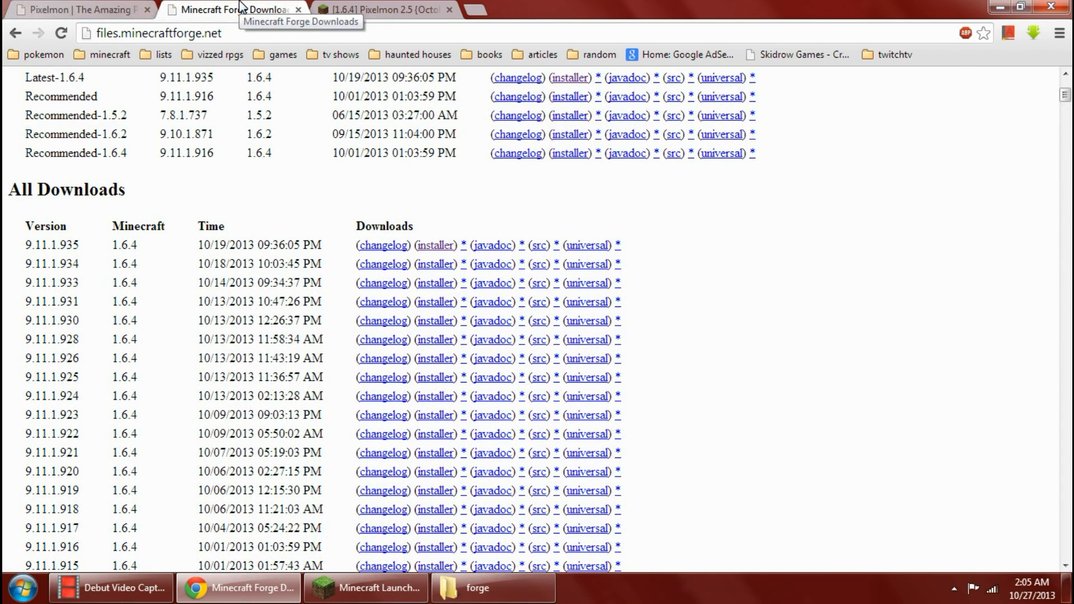
pyautogui.moveTo(295, 220)
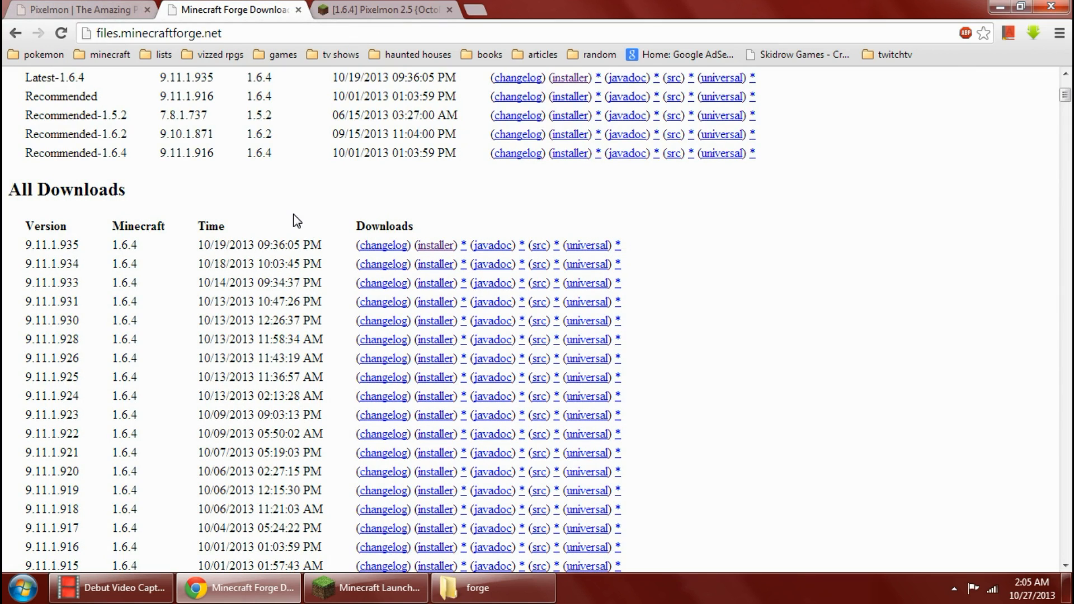
pyautogui.moveTo(293, 210)
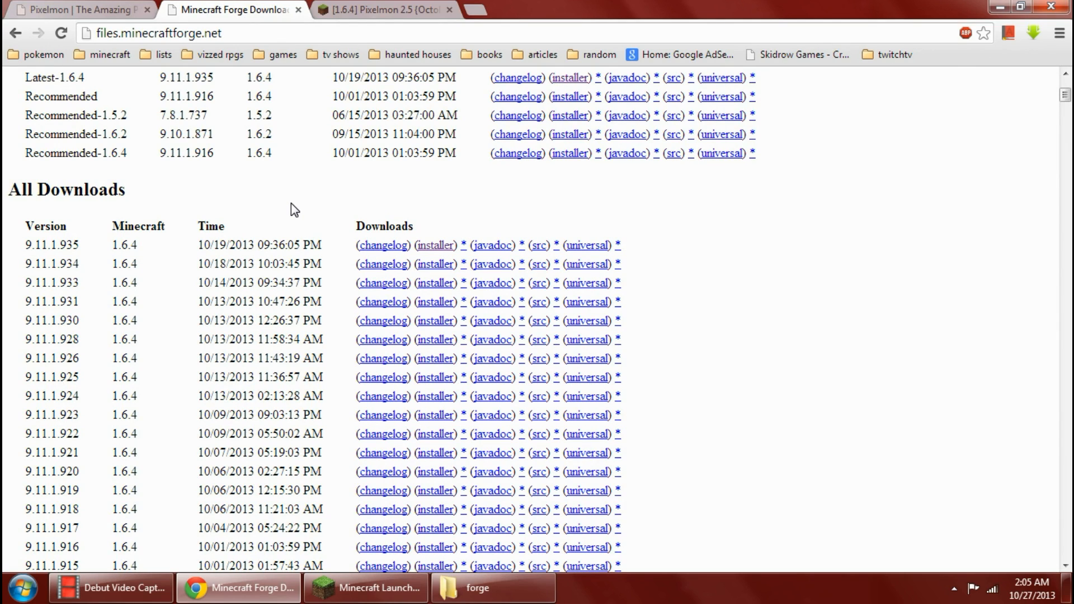
pyautogui.moveTo(283, 206)
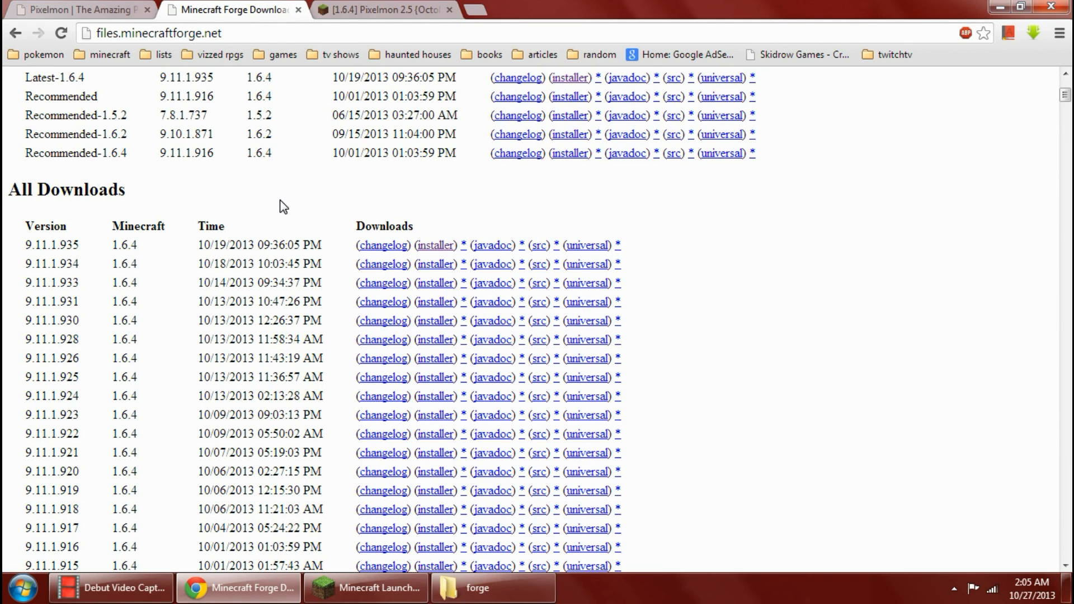
pyautogui.scroll(3)
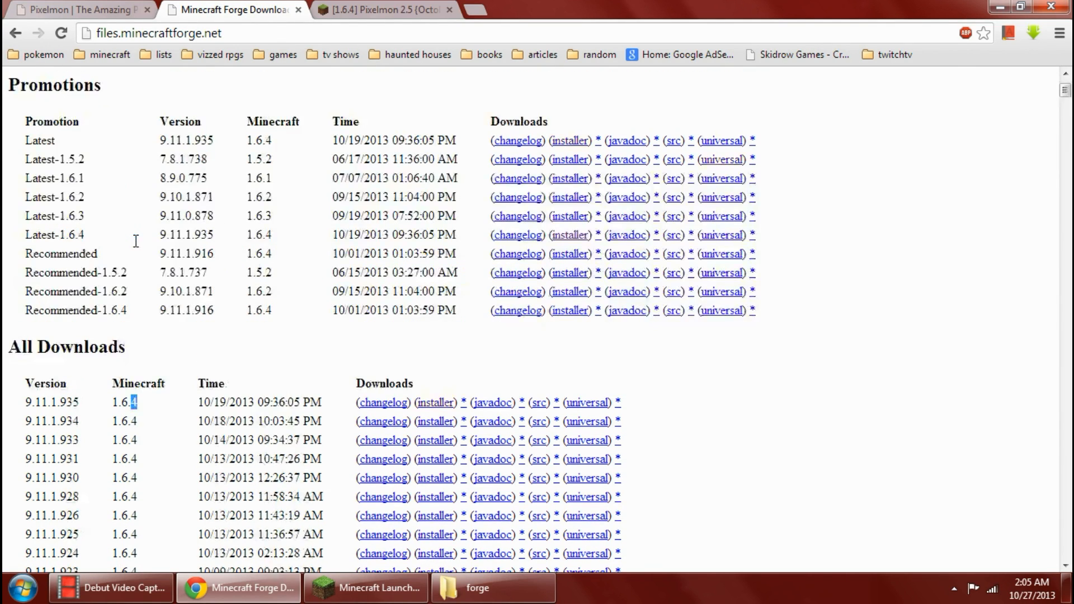
pyautogui.scroll(-3)
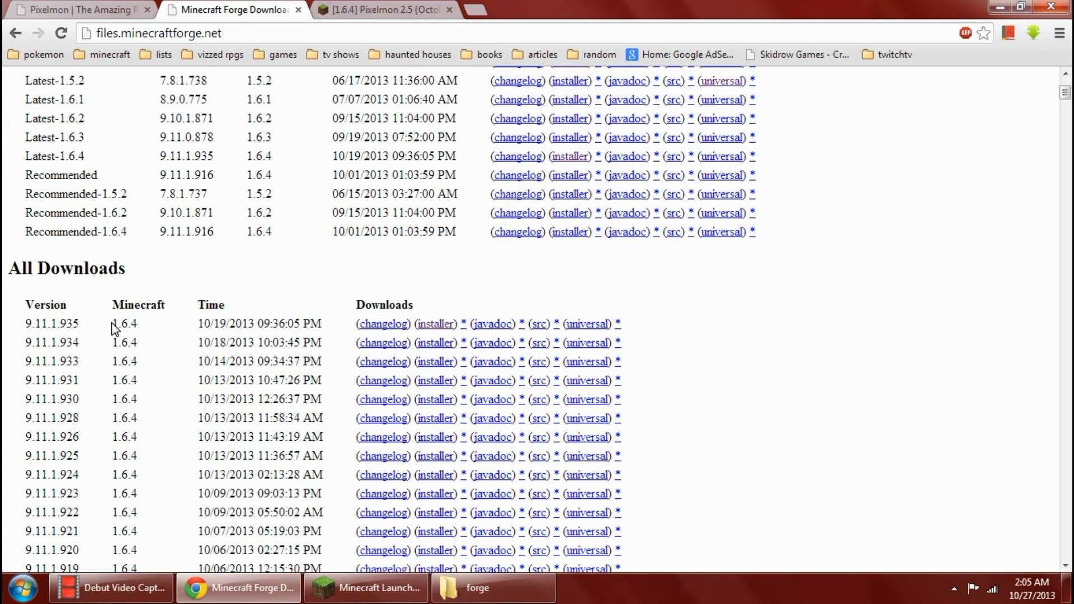
pyautogui.moveTo(151, 329)
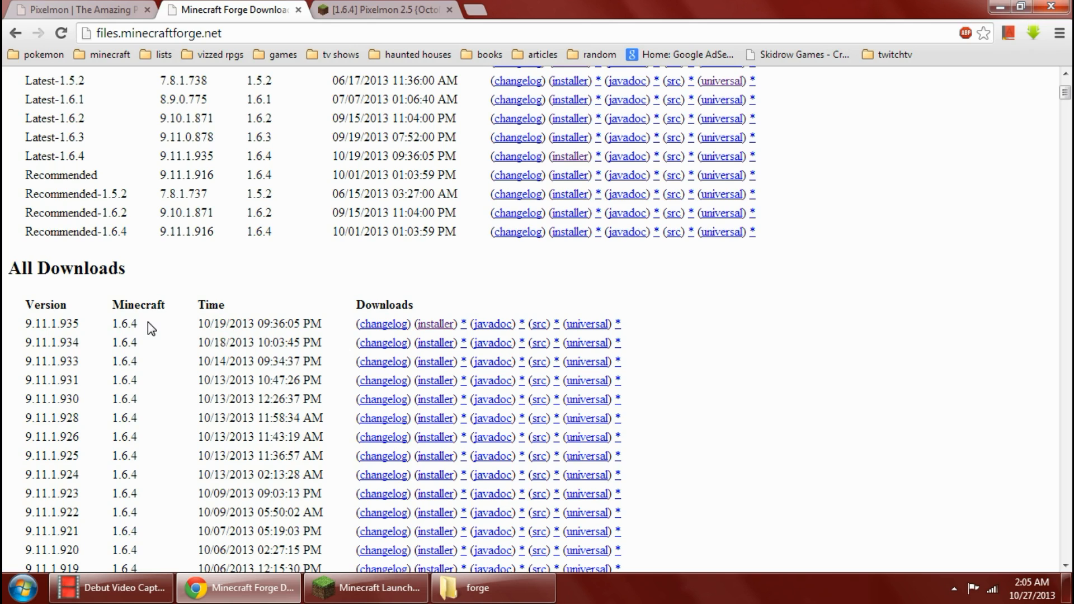
pyautogui.doubleClick(125, 324)
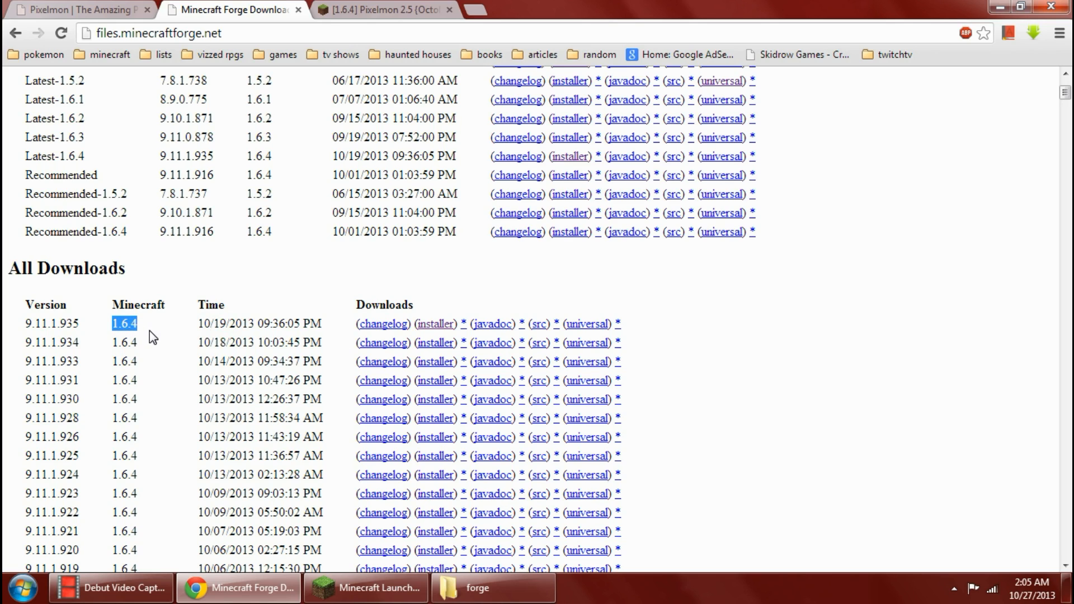
pyautogui.moveTo(435, 324)
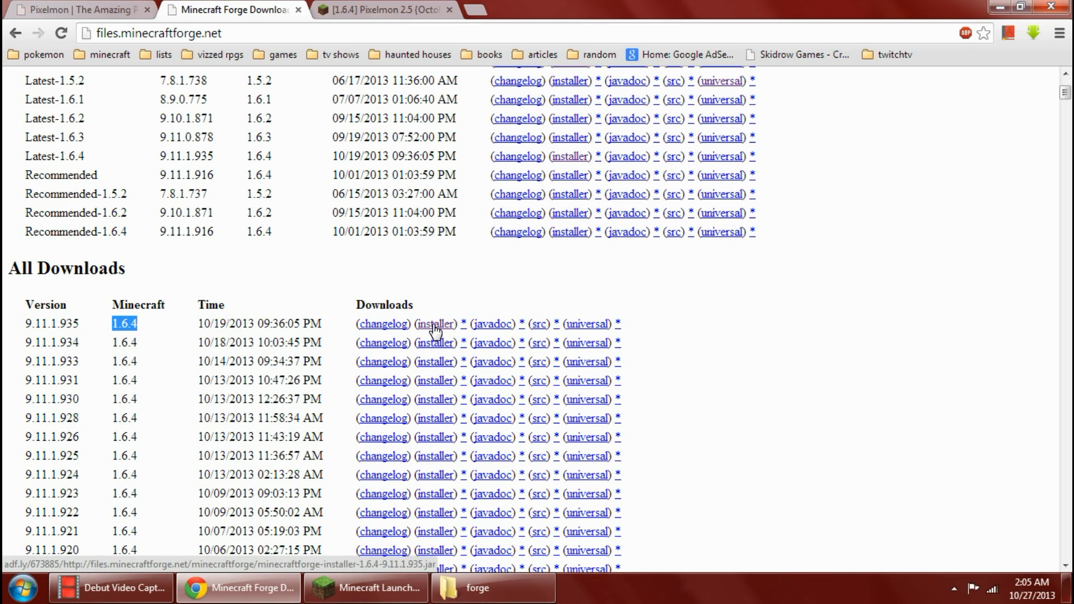
pyautogui.moveTo(493, 324)
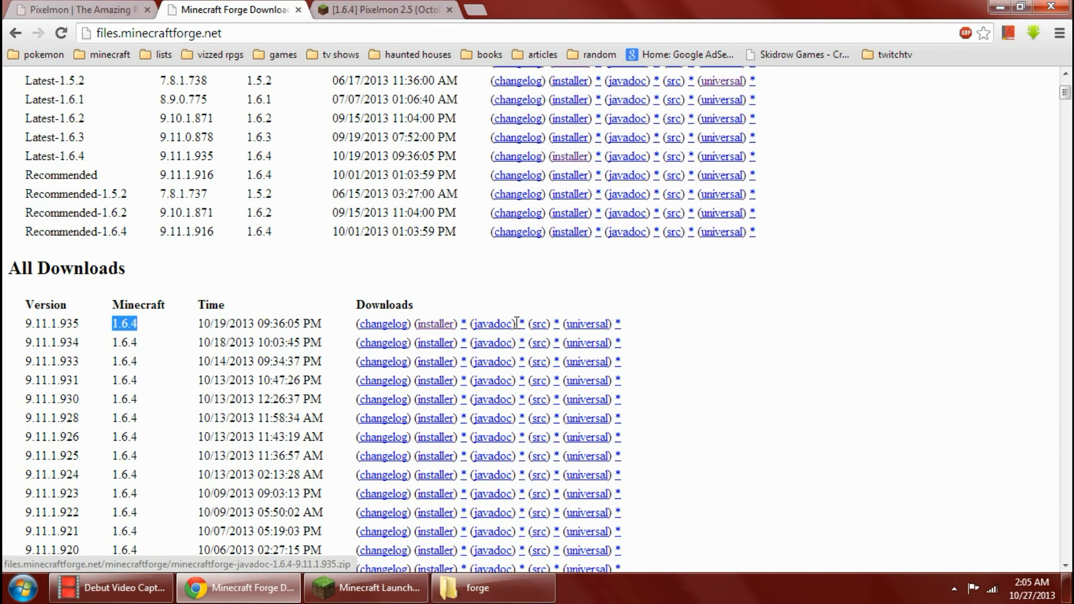
pyautogui.moveTo(383, 324)
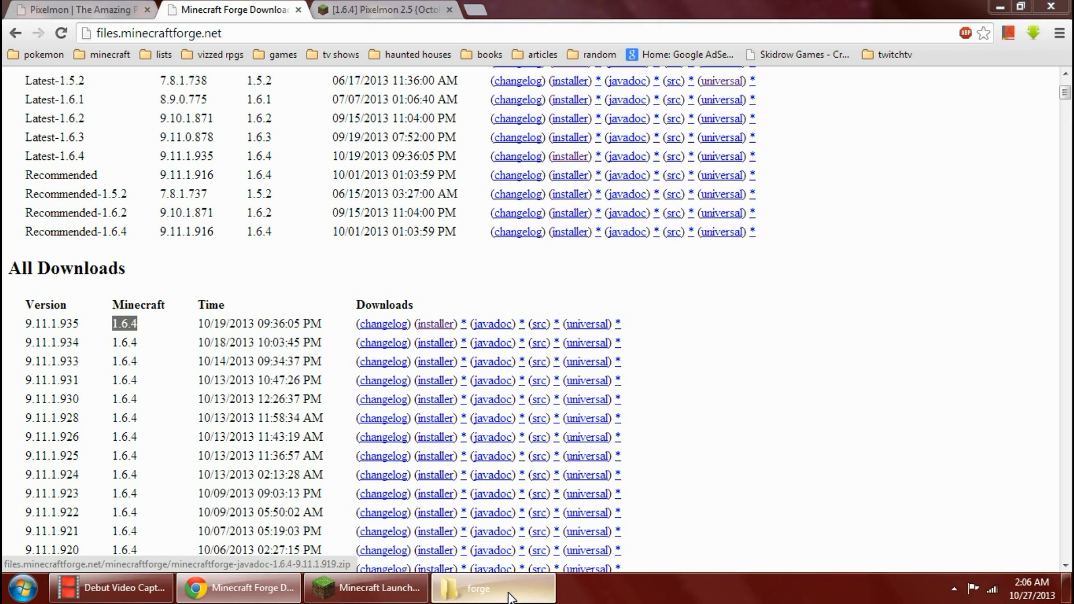
# Try launching the Forge 9.11.1.935 JAR directly from the forge folder
pyautogui.click(492, 588)
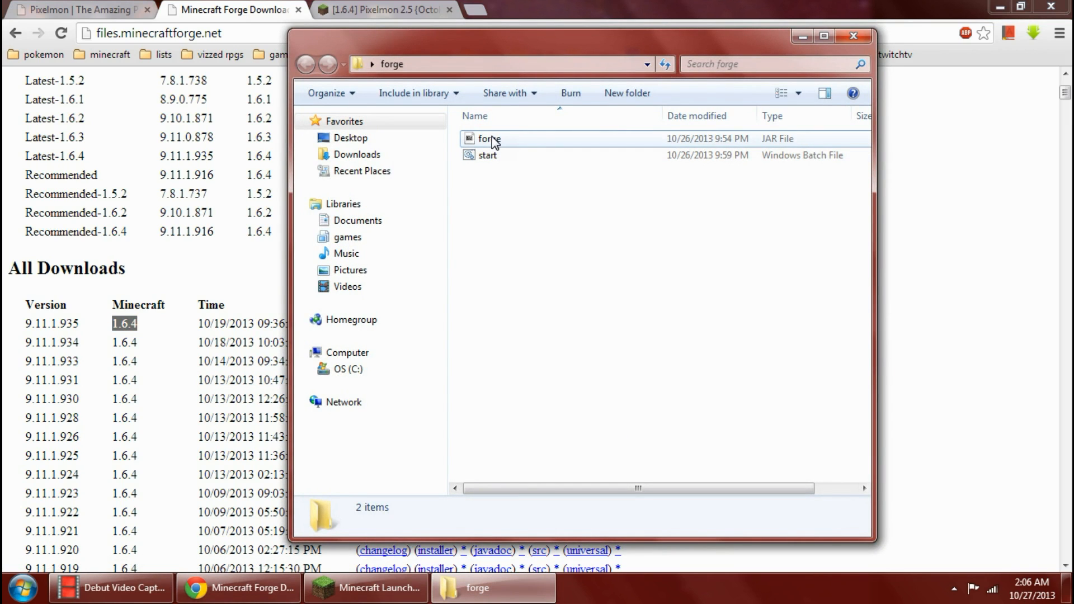
pyautogui.click(489, 138)
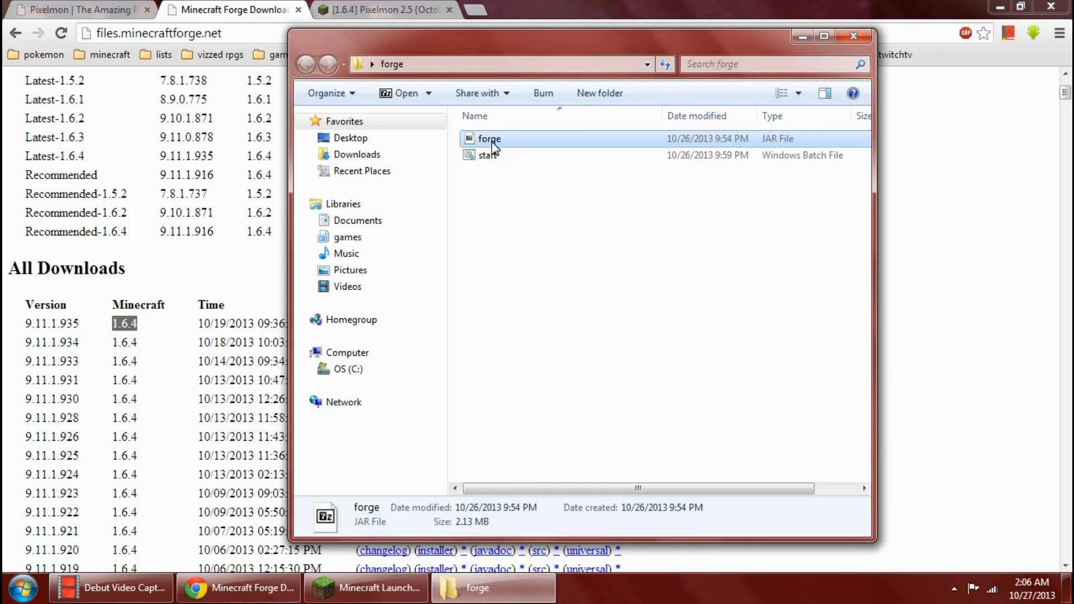
pyautogui.doubleClick(489, 138)
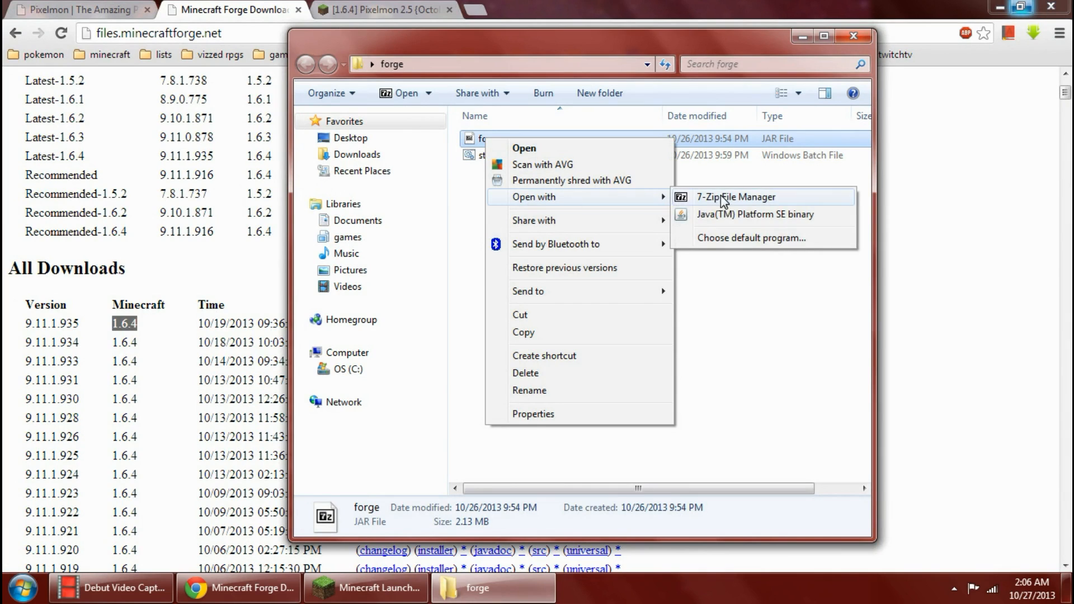
pyautogui.moveTo(733, 223)
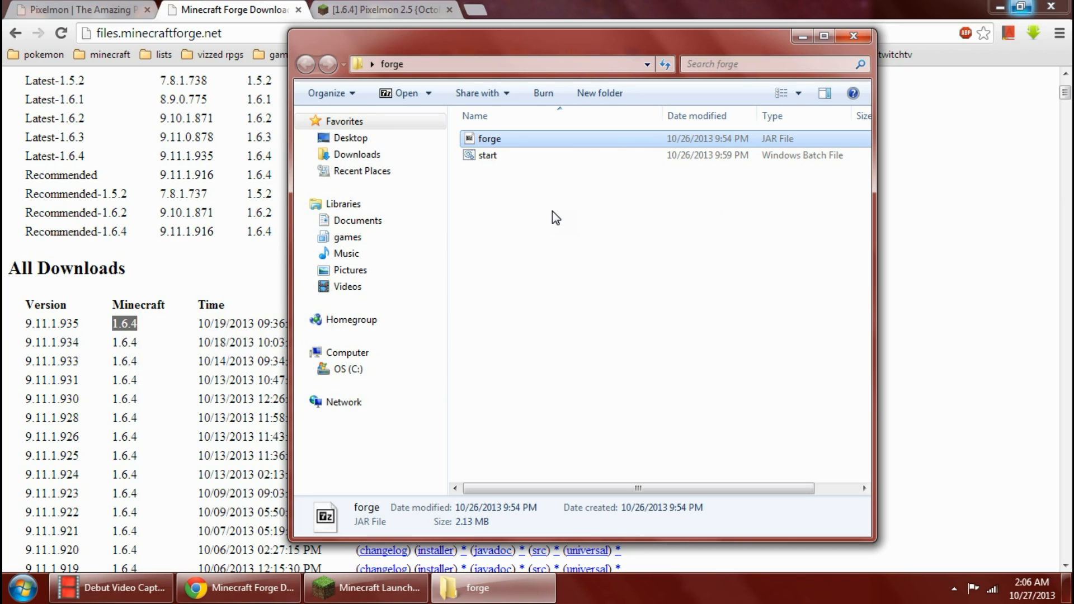
# Run the start batch file and install the Forge client into the Minecraft folder
pyautogui.click(488, 154)
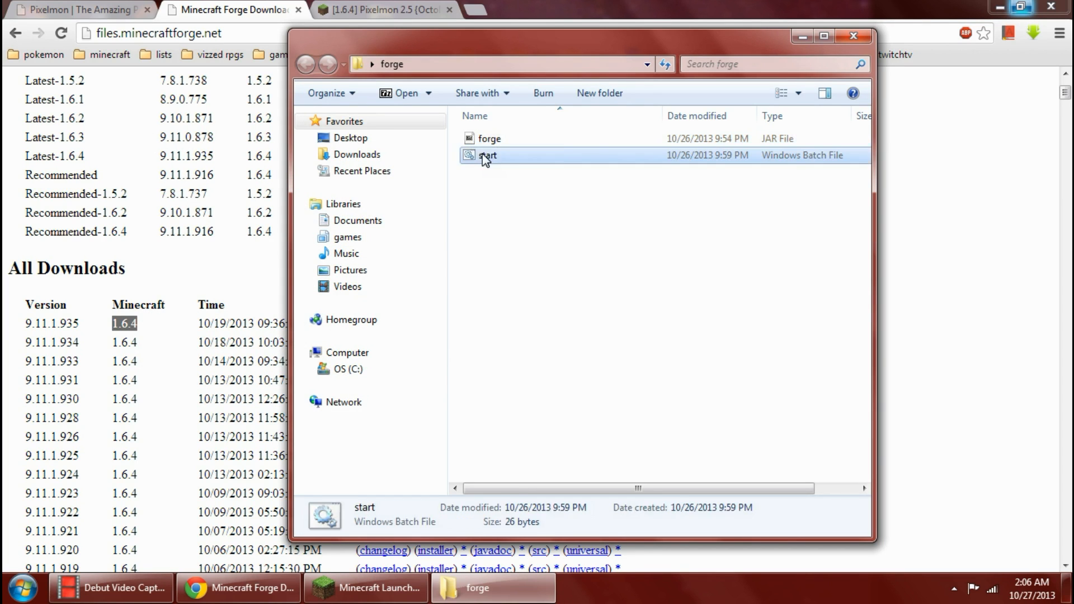
pyautogui.doubleClick(490, 139)
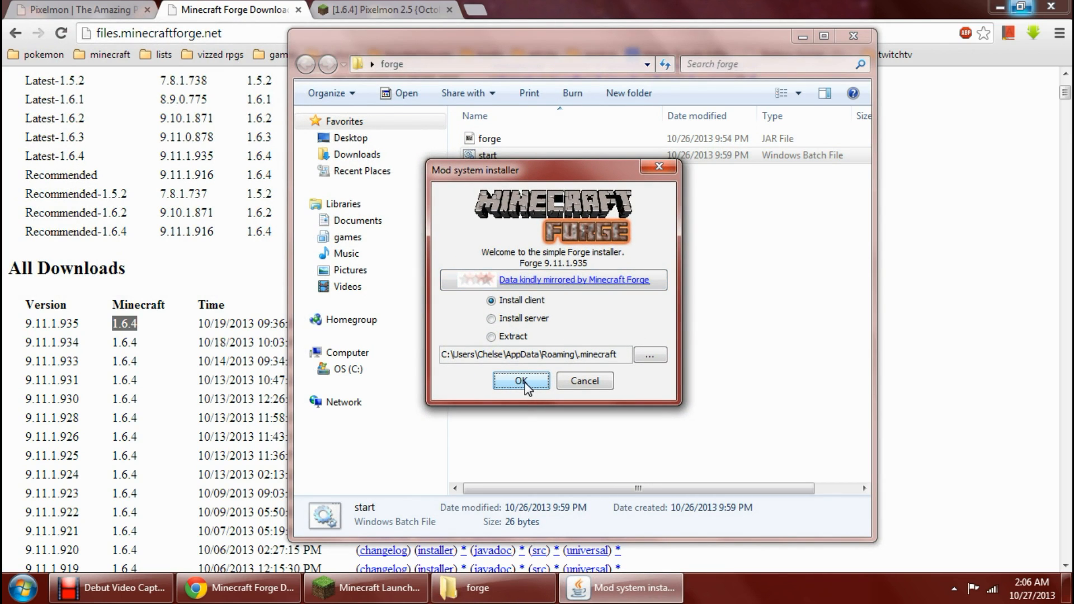
pyautogui.click(520, 380)
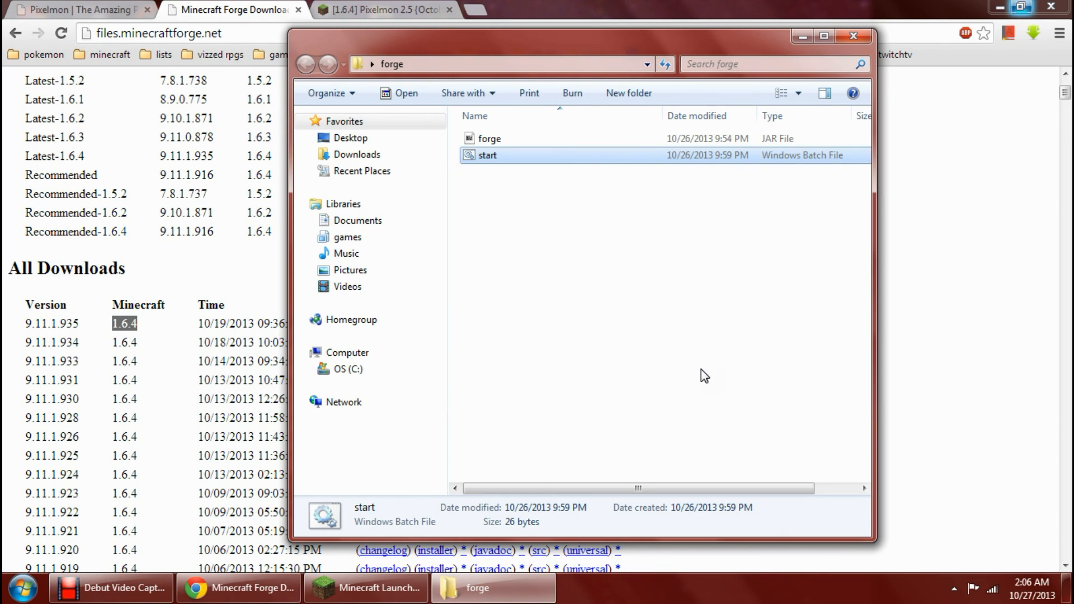
pyautogui.moveTo(367, 588)
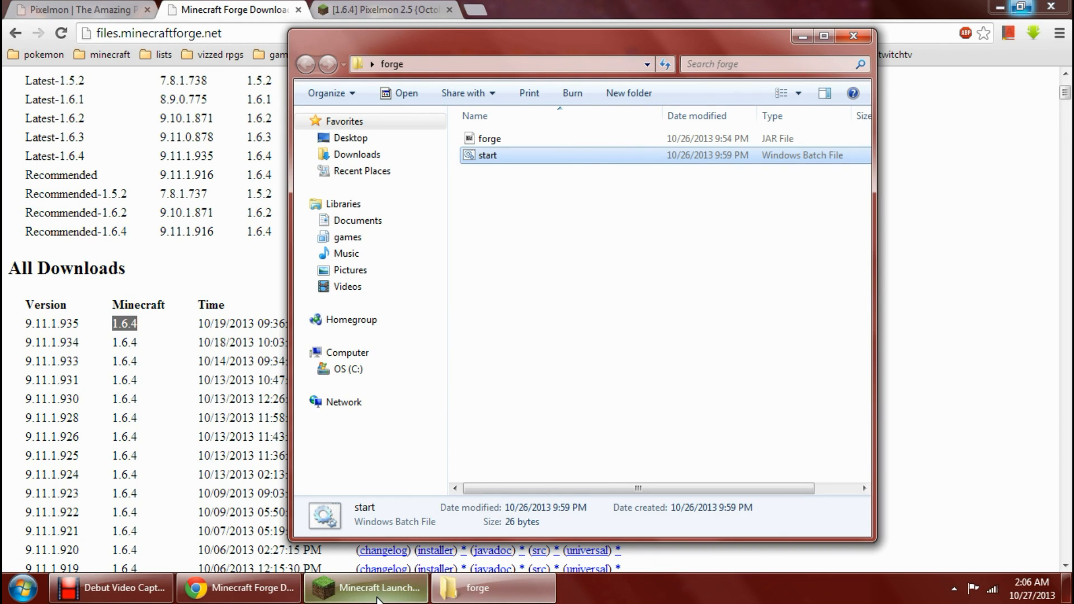
# Select the Forge profile in the launcher so it shows ready to play 1.6.4-Forge9.11.1.935
pyautogui.click(365, 588)
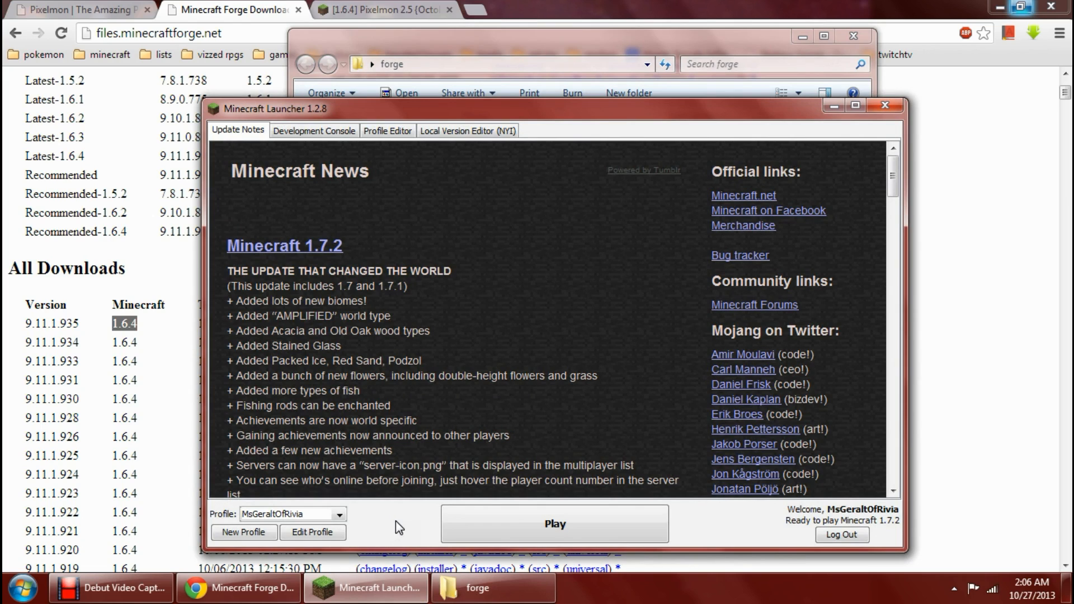
pyautogui.click(341, 513)
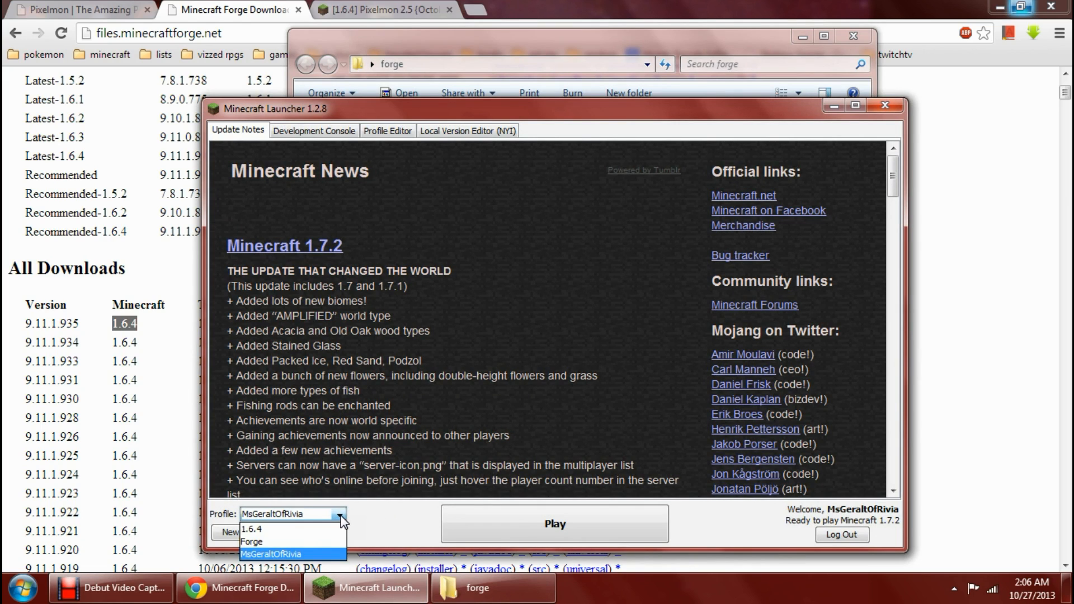
pyautogui.click(271, 553)
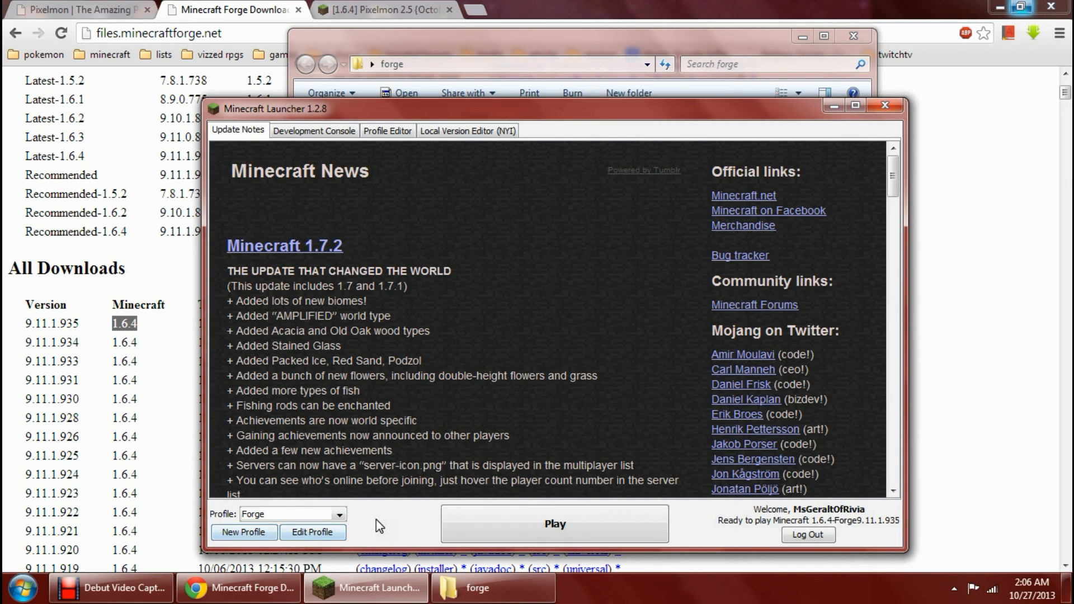
pyautogui.moveTo(384, 526)
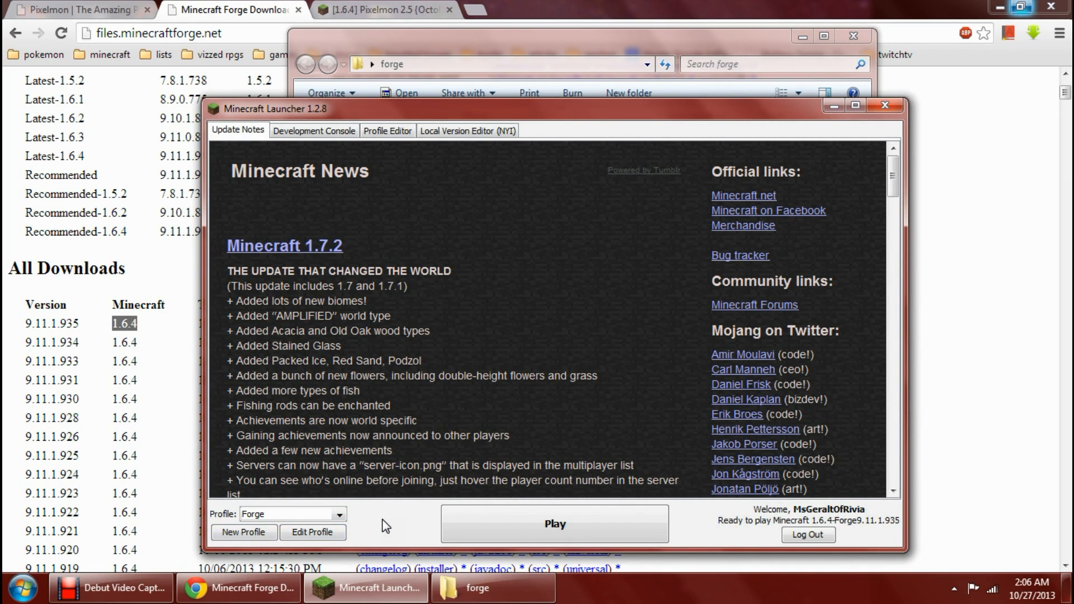
pyautogui.moveTo(390, 531)
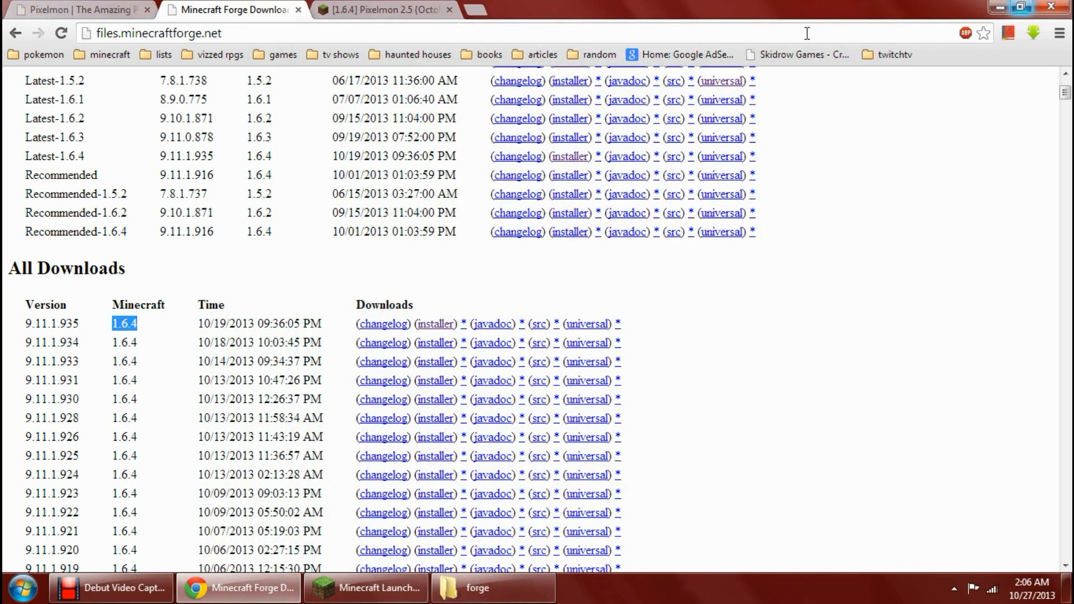
# Follow the Download 1 link in the Pixelmon 2.5 forum post, then close the adf.ly tab
pyautogui.click(383, 10)
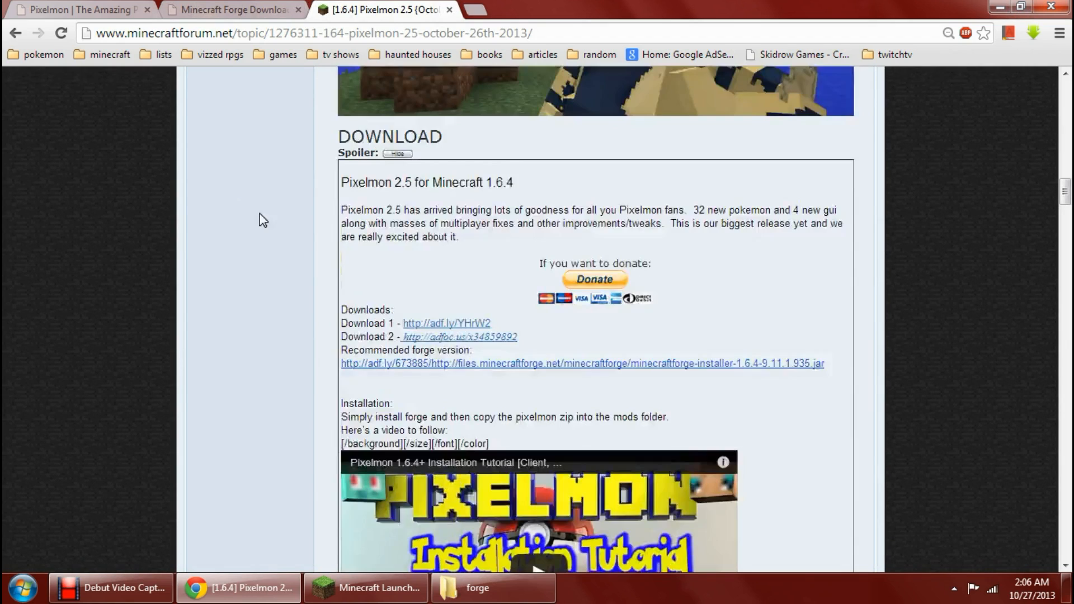
pyautogui.moveTo(439, 279)
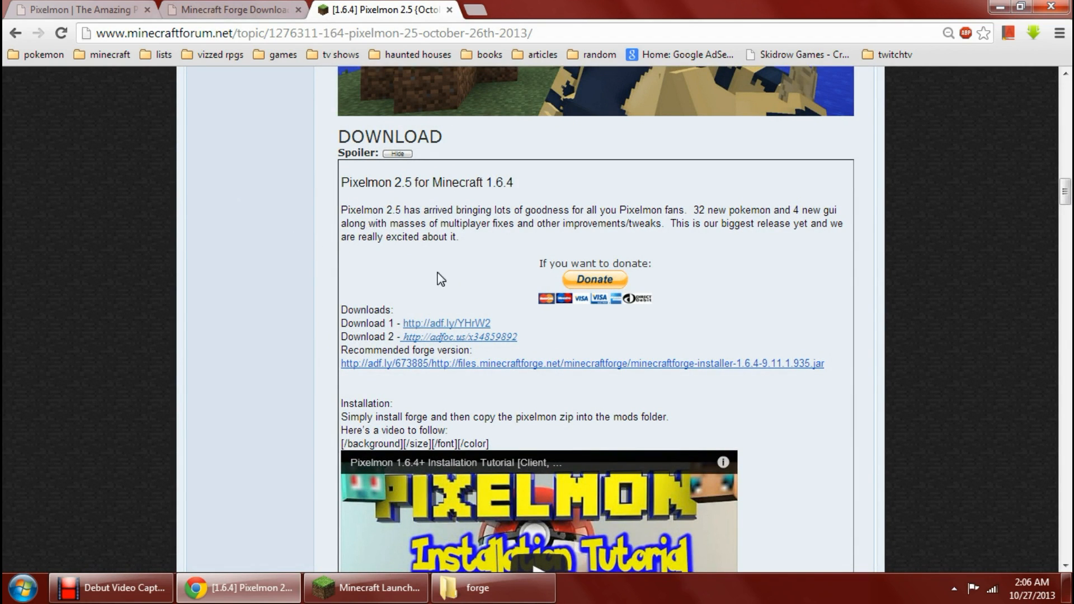
pyautogui.moveTo(459, 327)
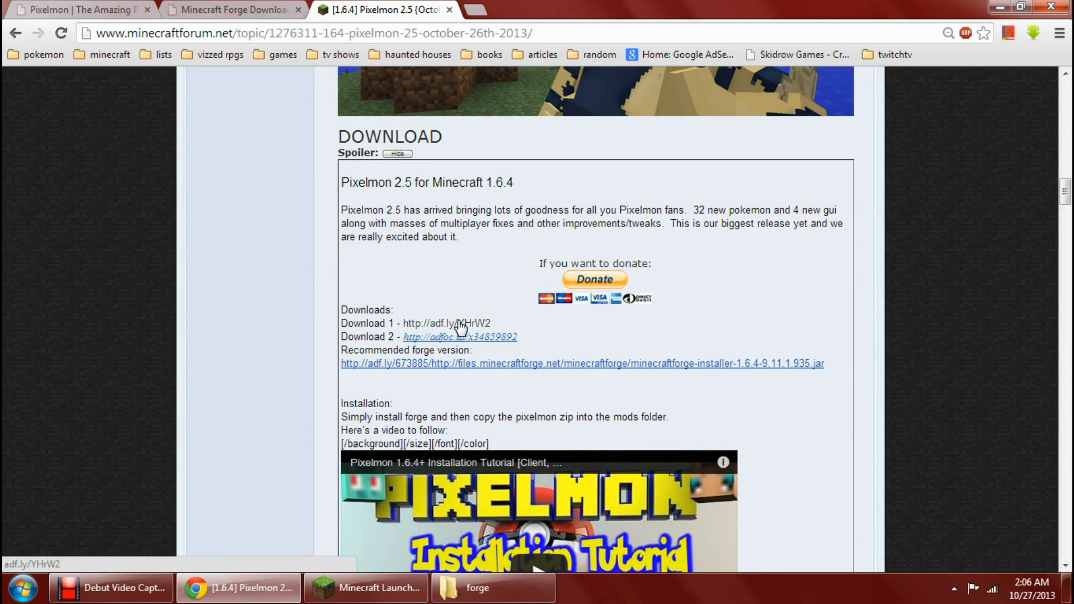
pyautogui.click(447, 322)
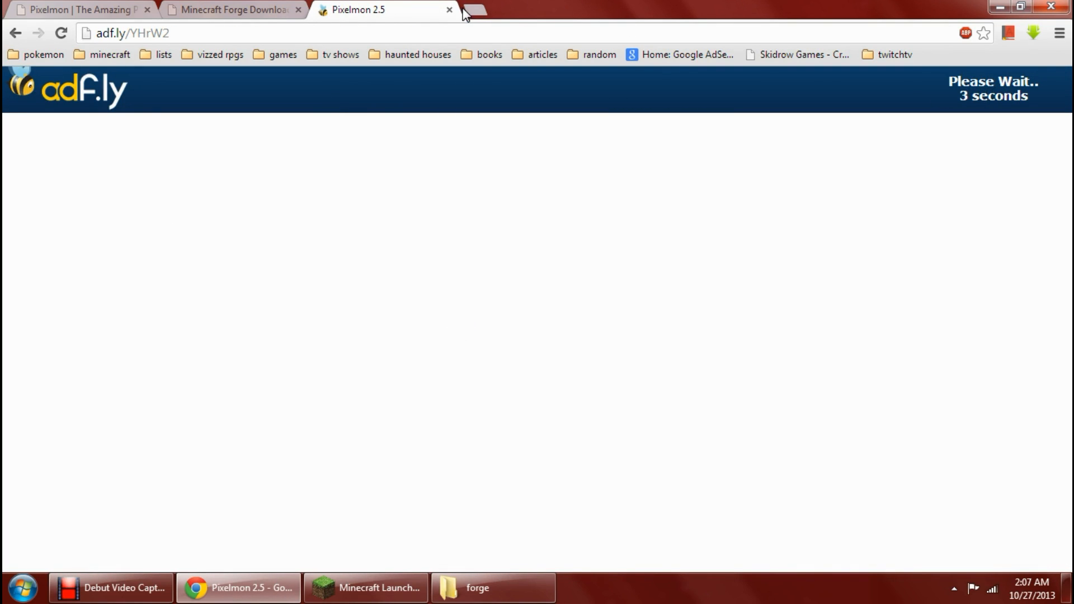
pyautogui.click(449, 10)
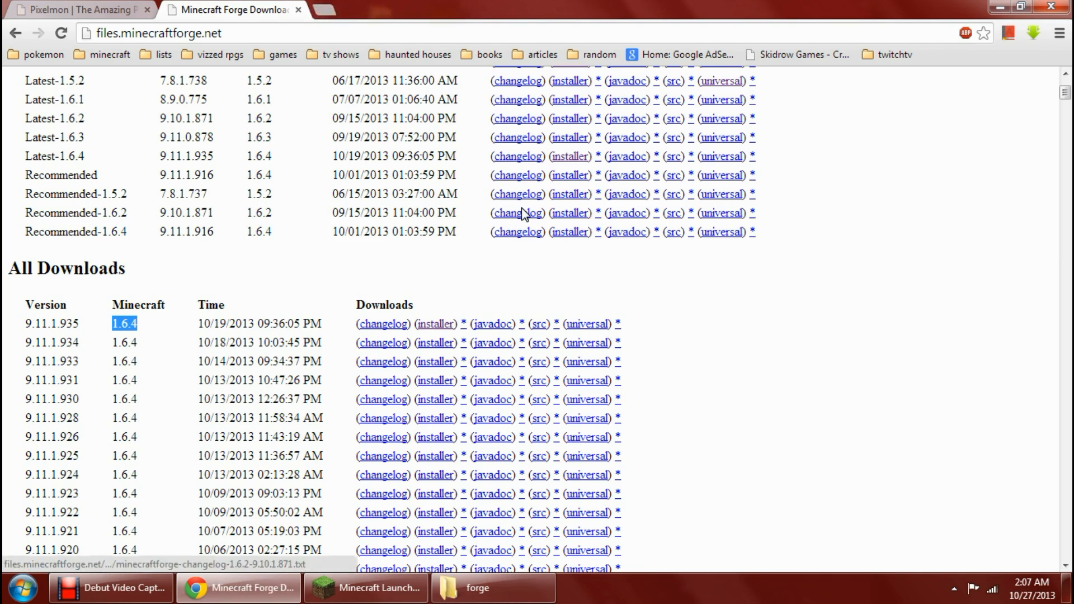
pyautogui.moveTo(478, 588)
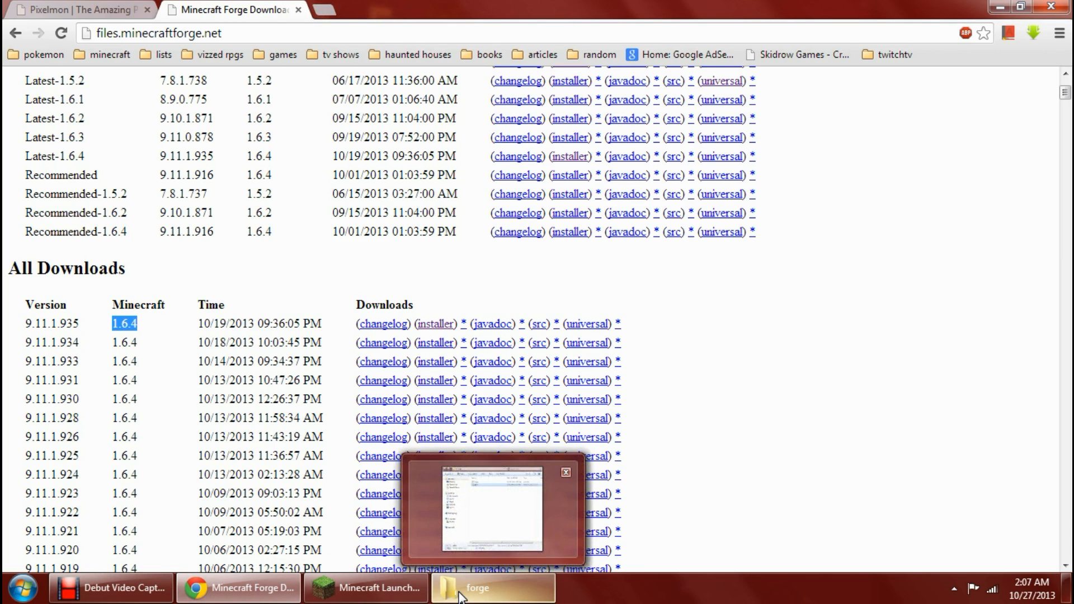
# Search %appdata% from Start and open the .minecraft folder
pyautogui.click(22, 587)
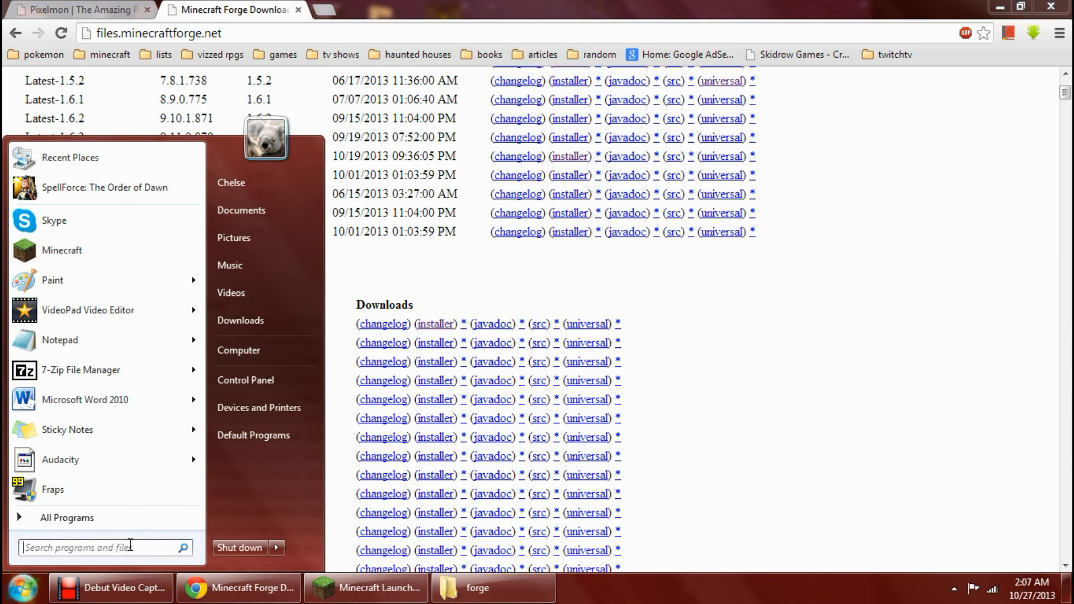
pyautogui.write('%appd')
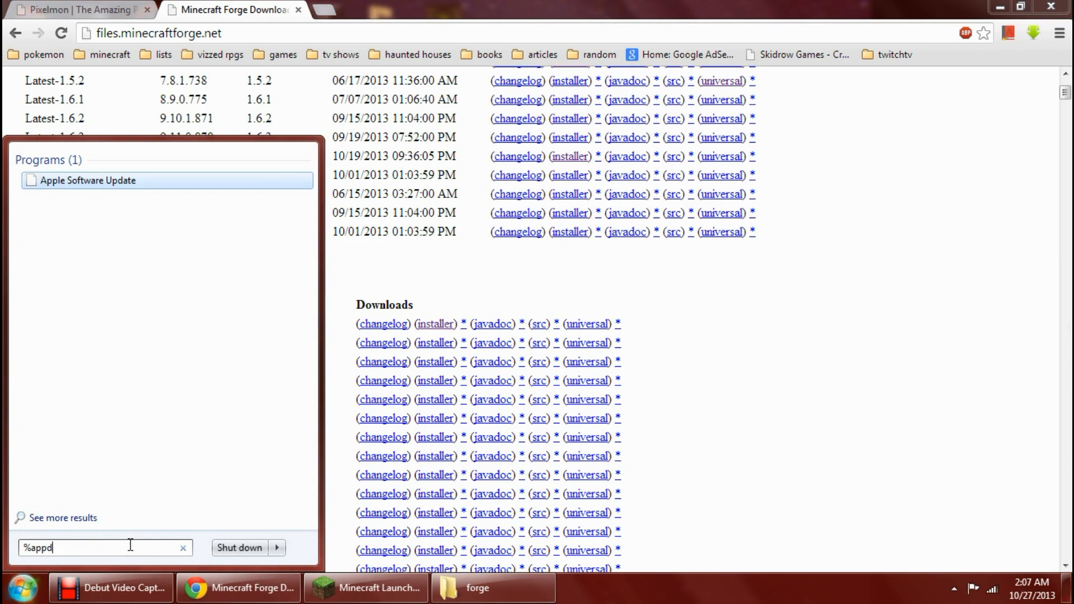
pyautogui.write('ata%')
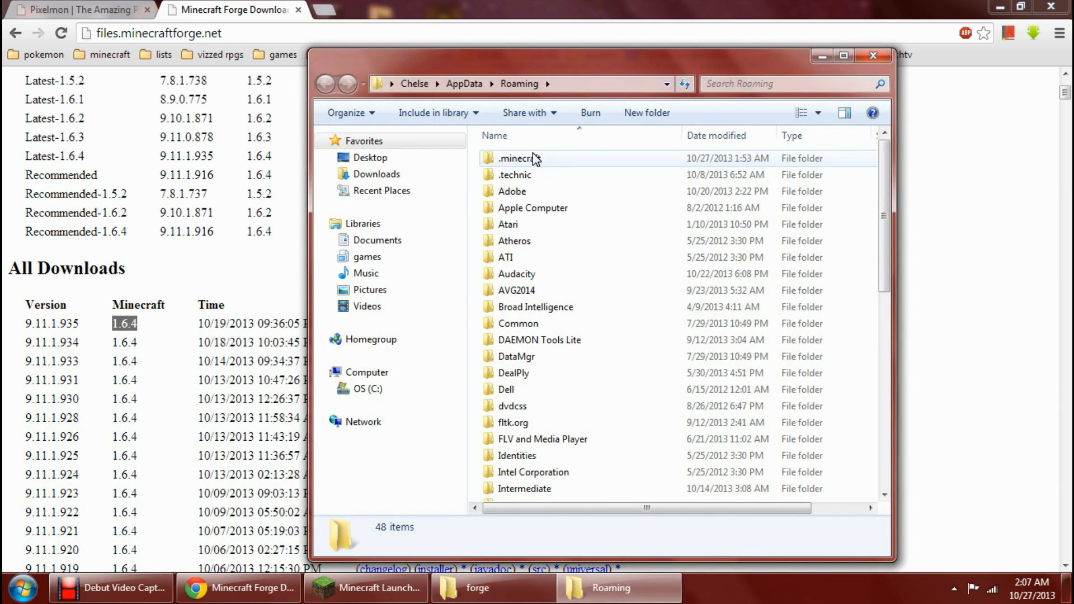
pyautogui.doubleClick(517, 158)
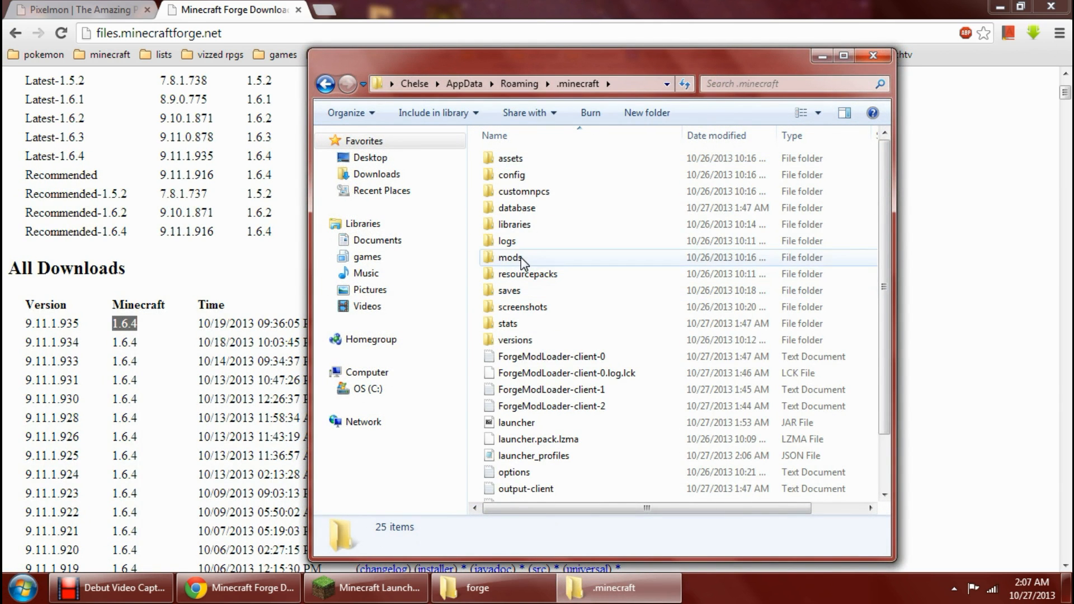
# Check that the mods folder holds Pixelmon 2.5, then return to .minecraft
pyautogui.click(510, 257)
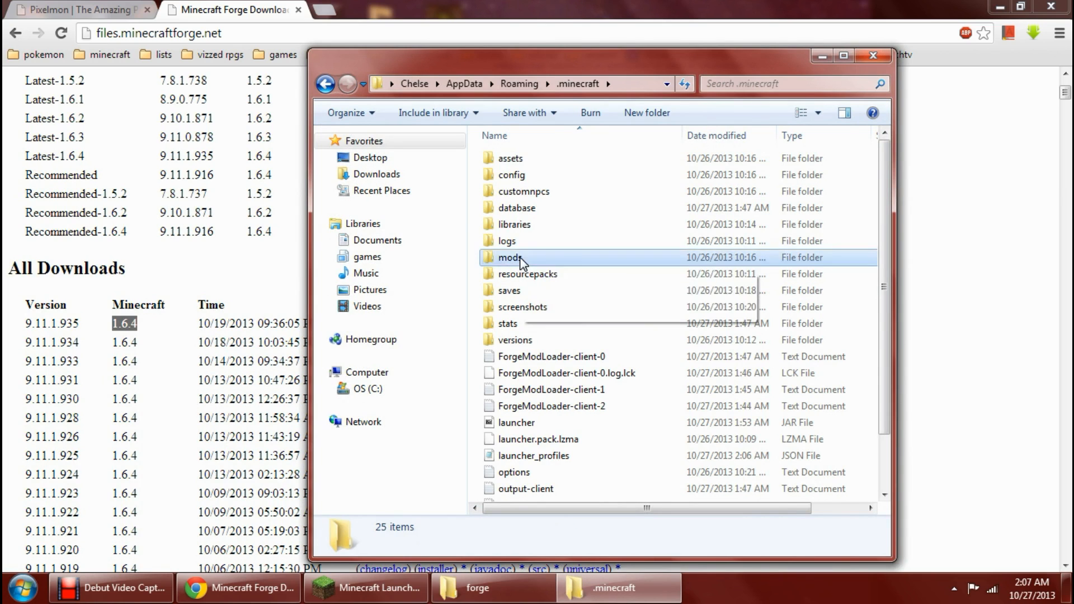
pyautogui.doubleClick(510, 258)
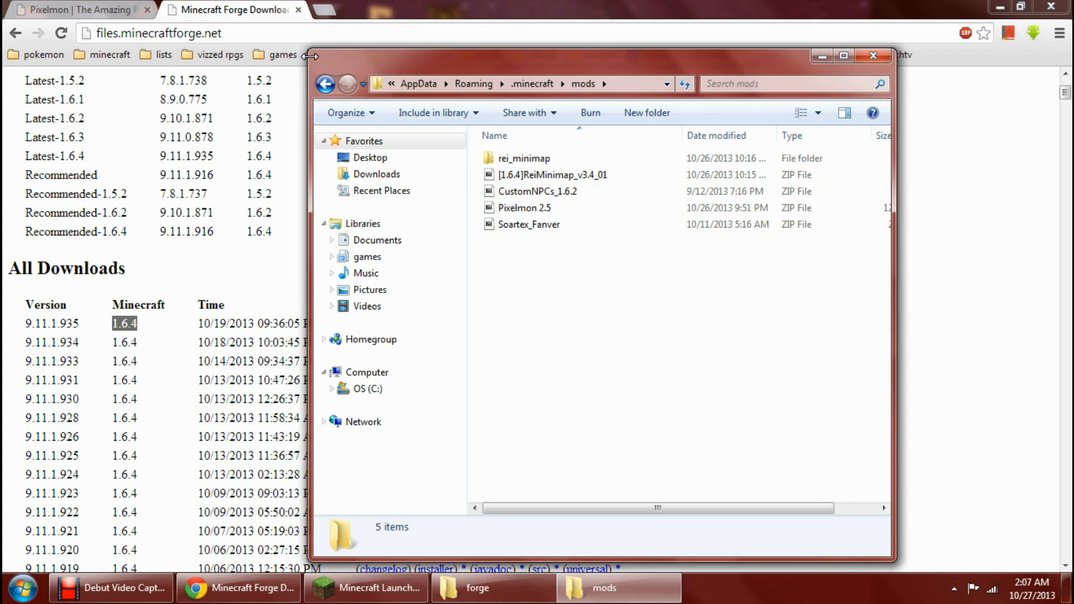
pyautogui.click(326, 84)
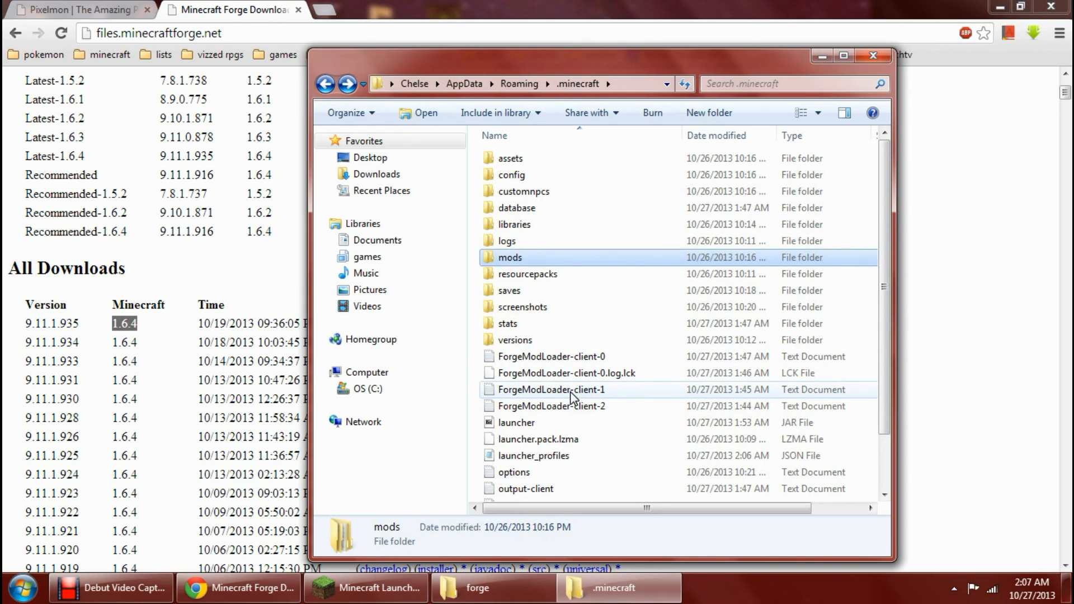
# Switch the launcher profile from Forge to 1.6.4 and reopen the profile list
pyautogui.click(366, 588)
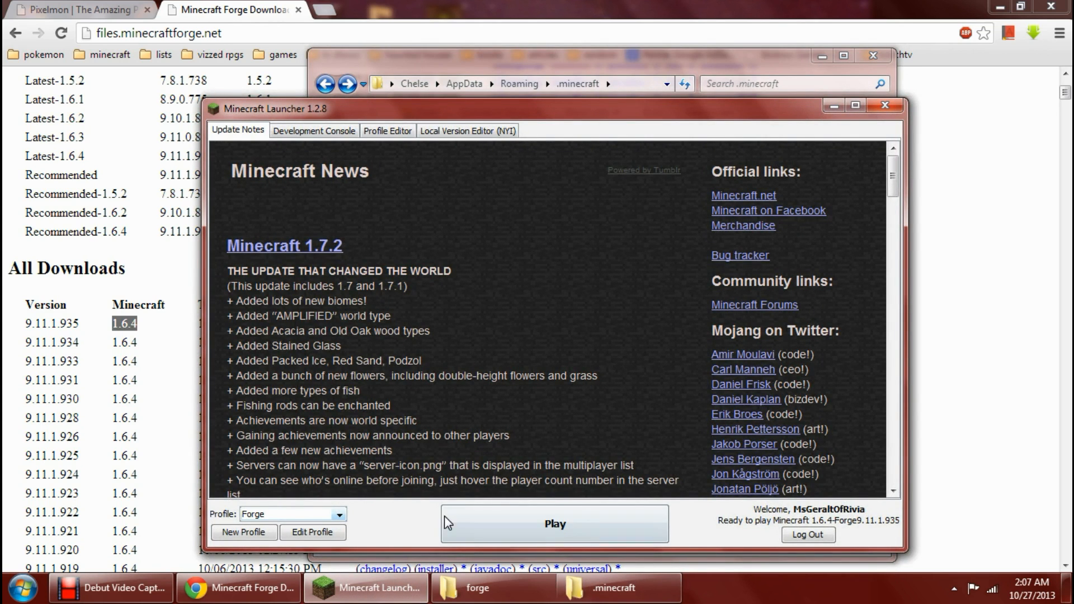
pyautogui.moveTo(555, 523)
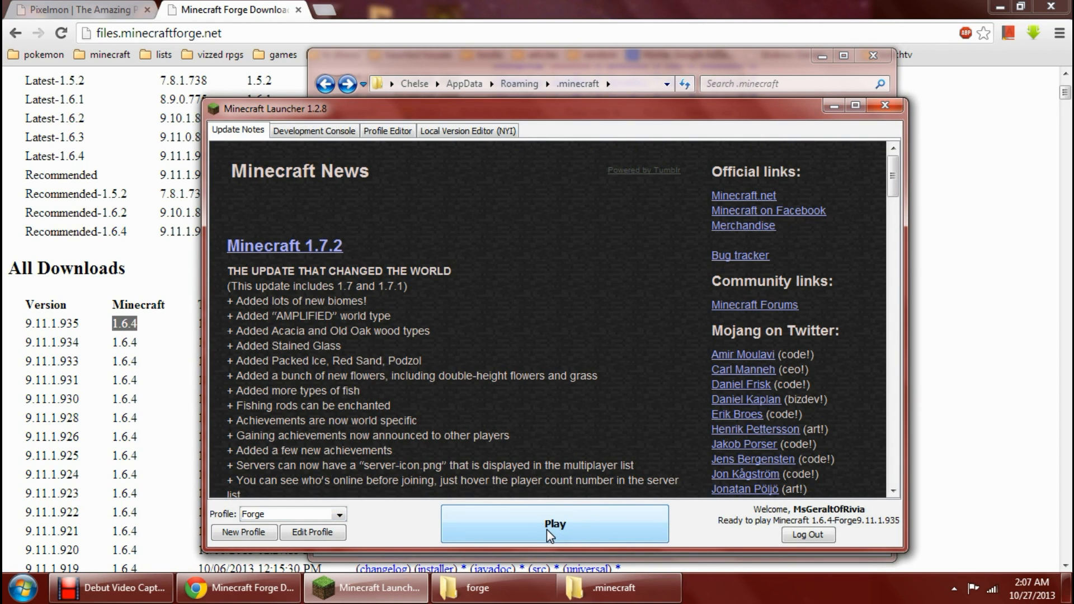
pyautogui.moveTo(404, 530)
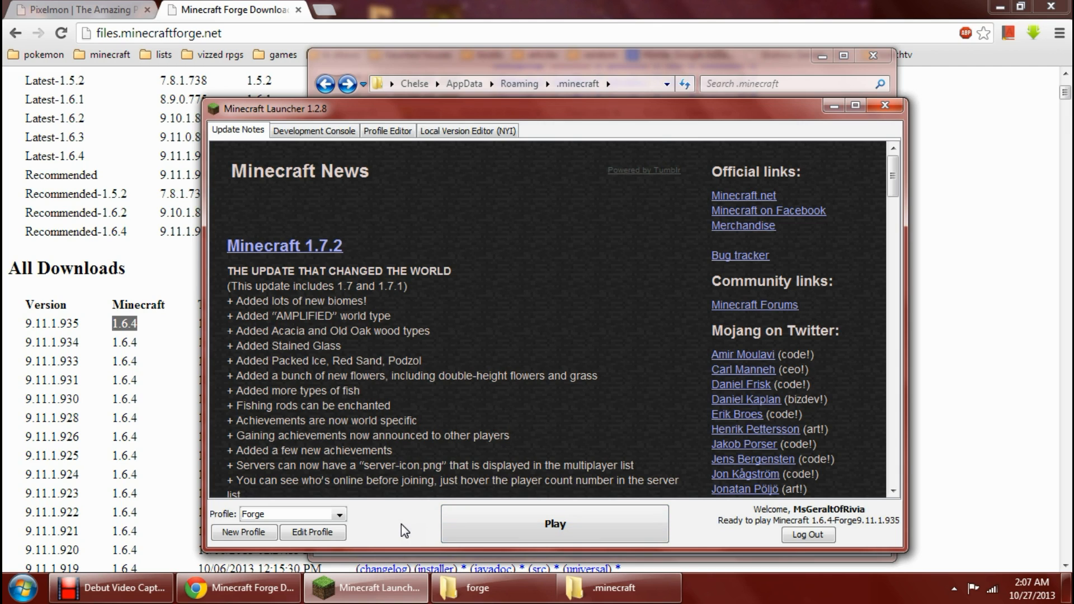
pyautogui.moveTo(393, 524)
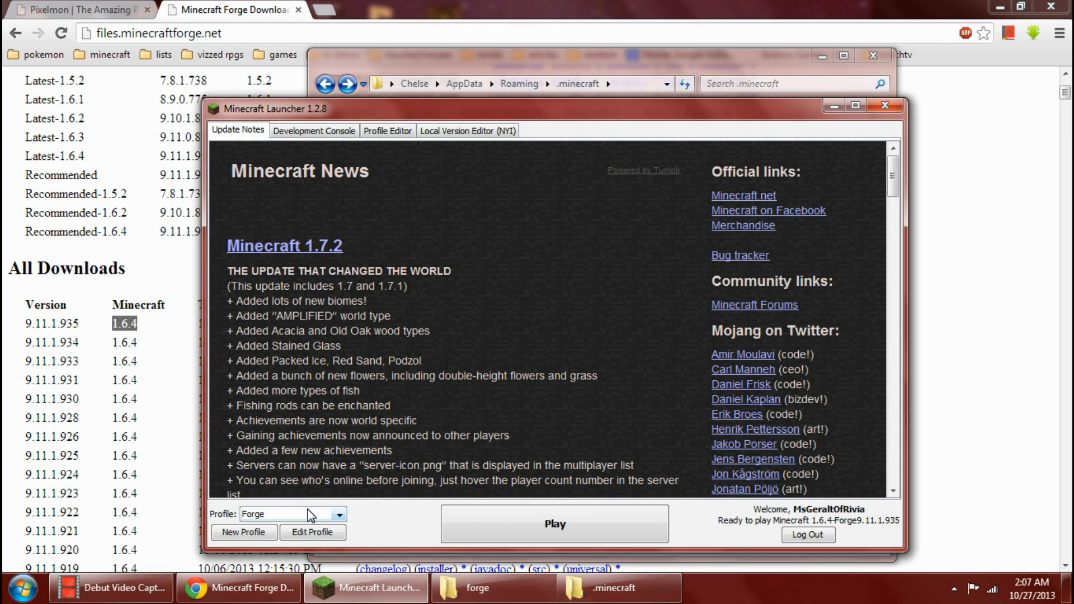
pyautogui.click(337, 514)
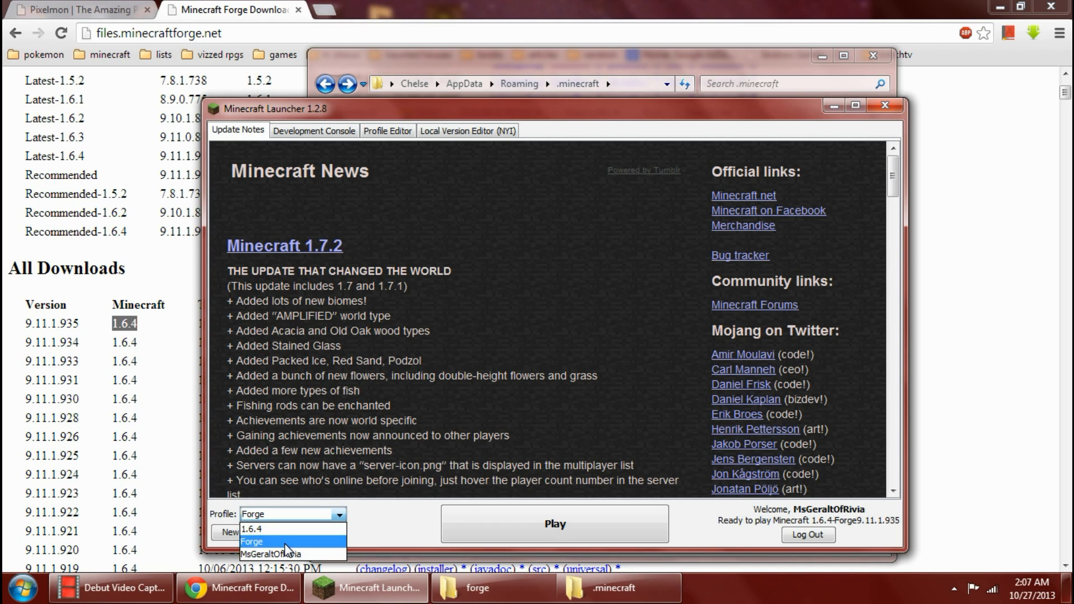
pyautogui.moveTo(274, 529)
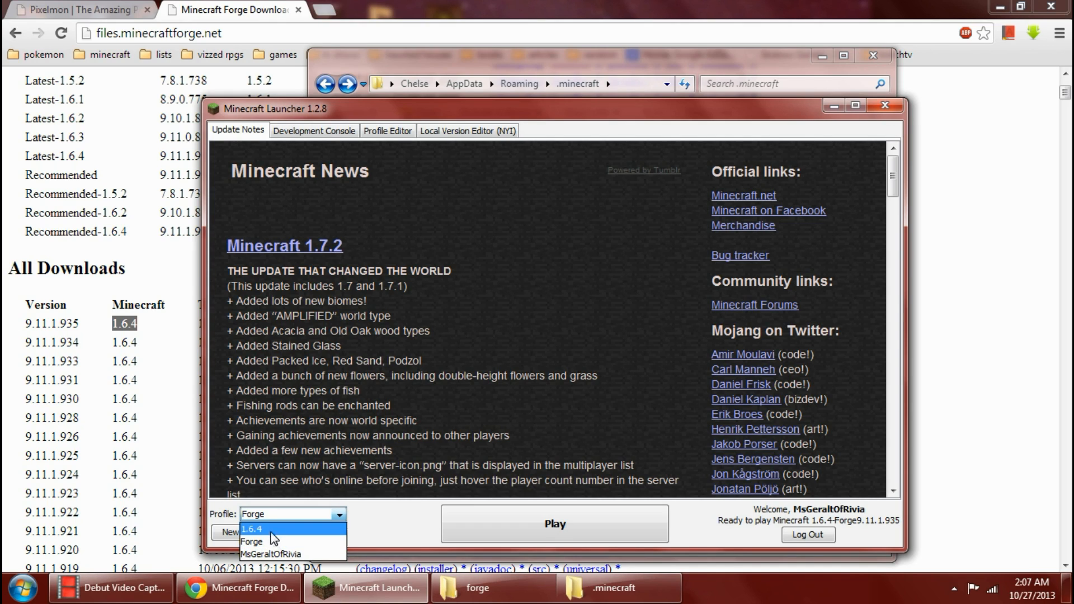
pyautogui.click(270, 529)
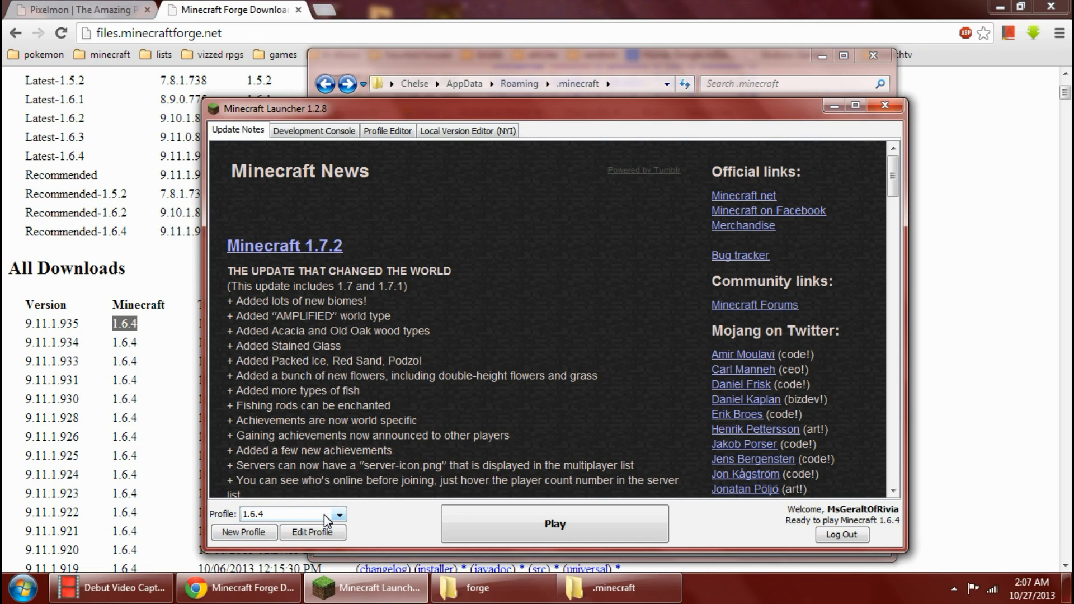
pyautogui.moveTo(318, 513)
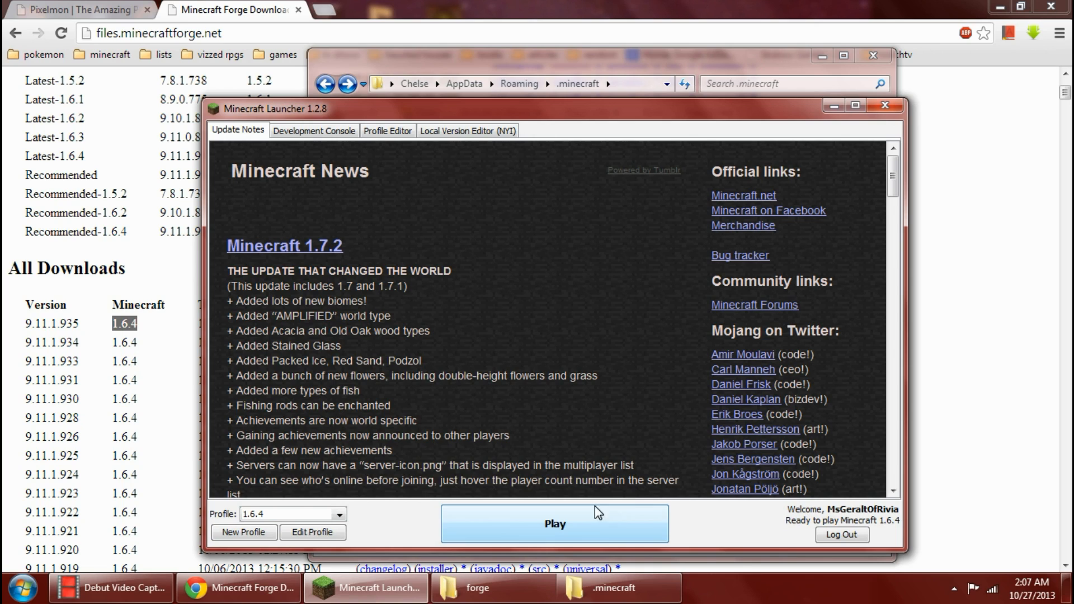
pyautogui.moveTo(685, 512)
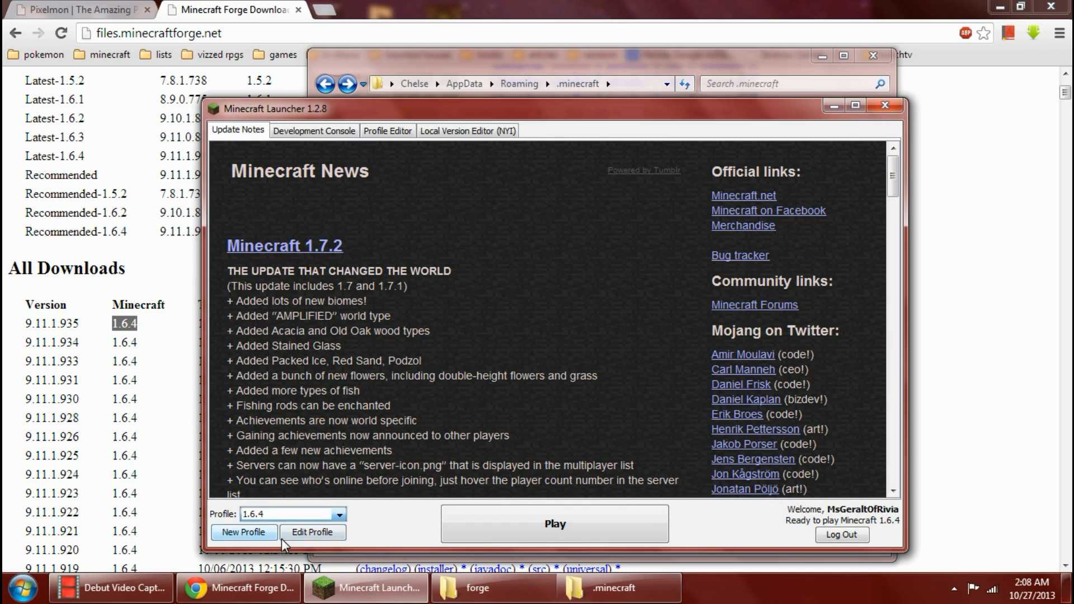
pyautogui.click(337, 514)
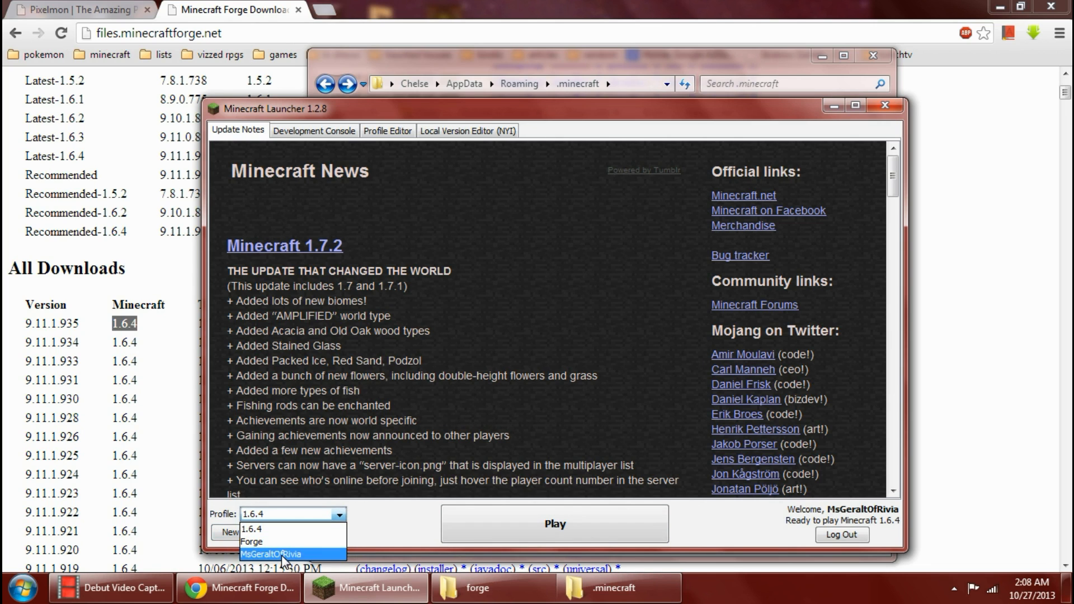
pyautogui.click(313, 533)
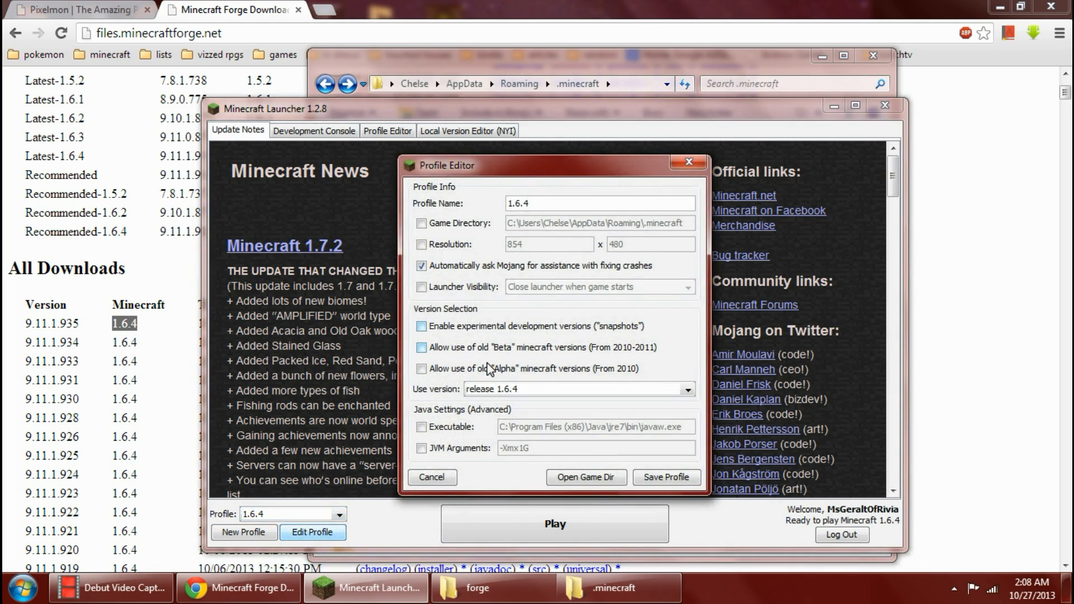
pyautogui.click(687, 389)
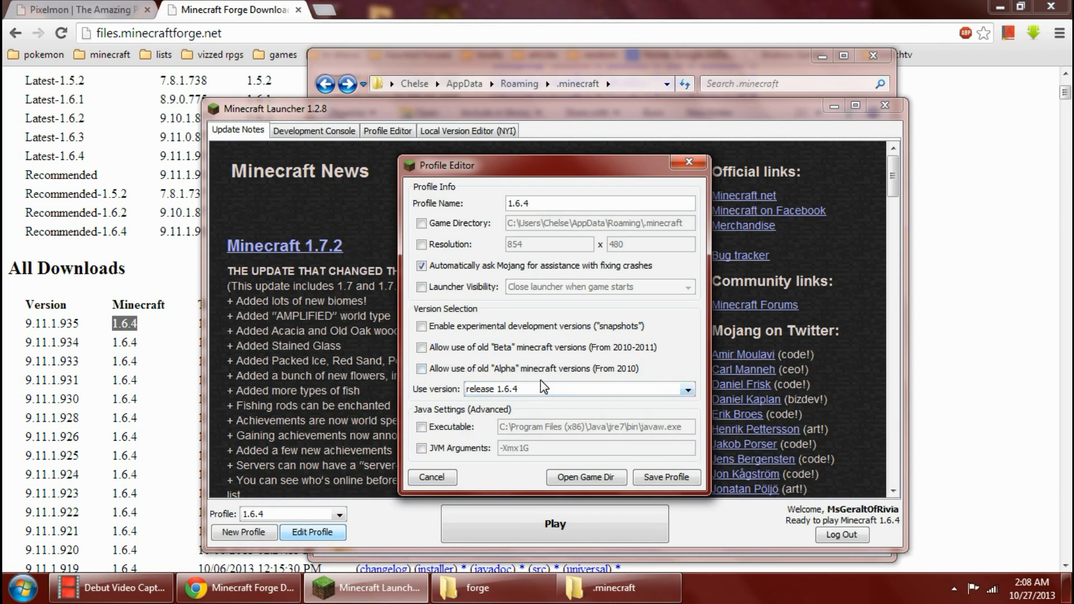
pyautogui.moveTo(458, 343)
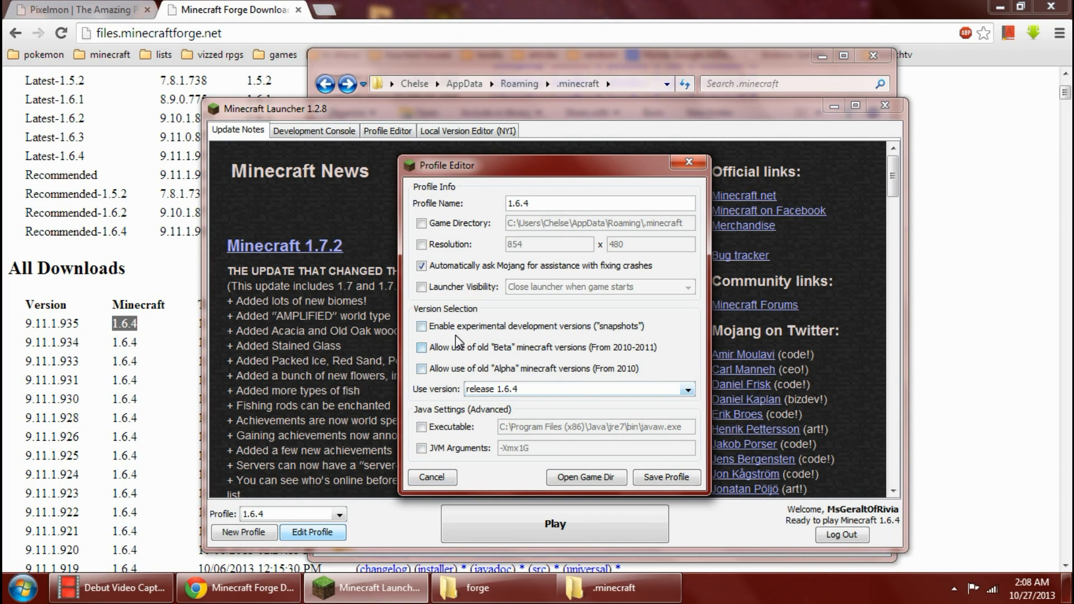
pyautogui.moveTo(553, 304)
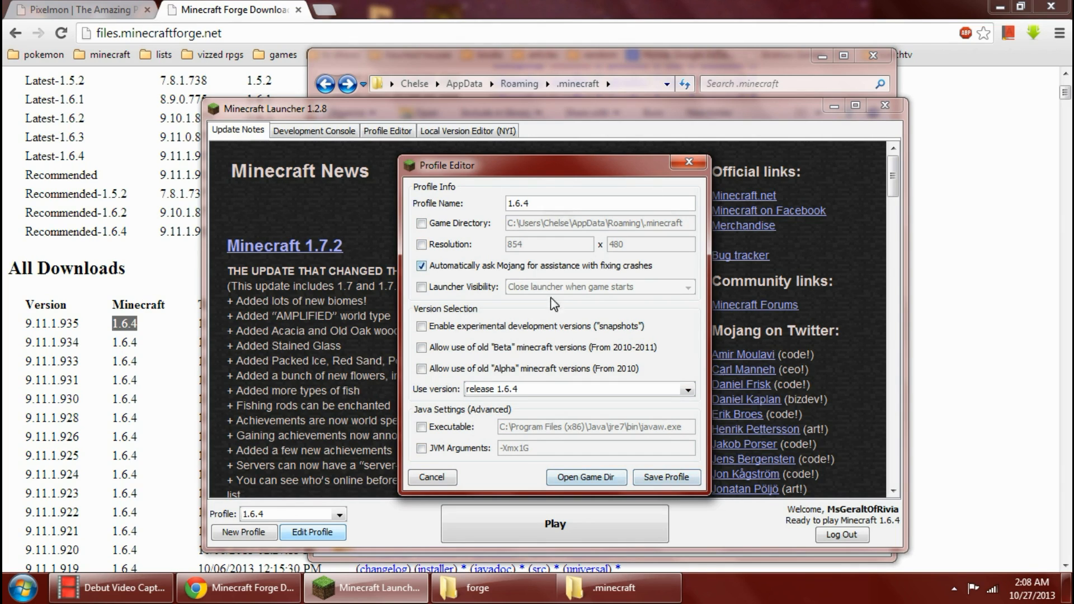
pyautogui.click(431, 478)
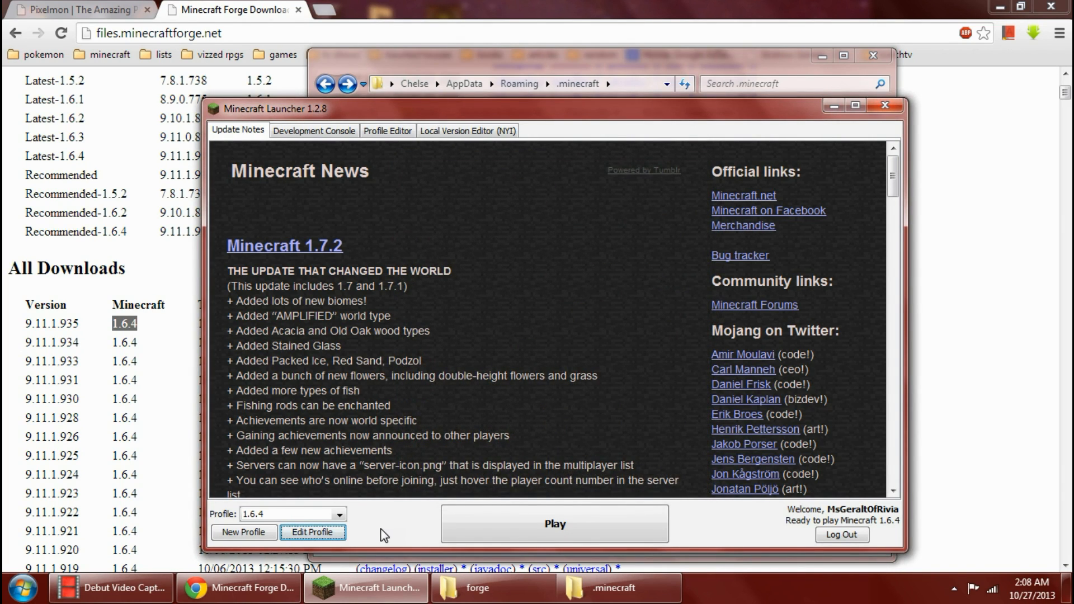
pyautogui.moveTo(389, 523)
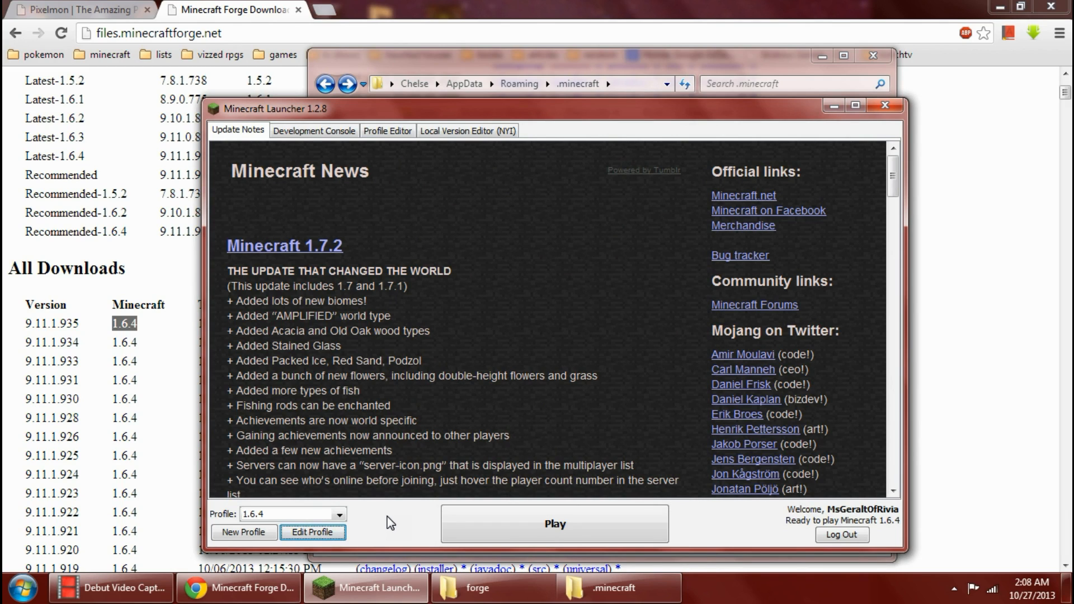
pyautogui.moveTo(384, 528)
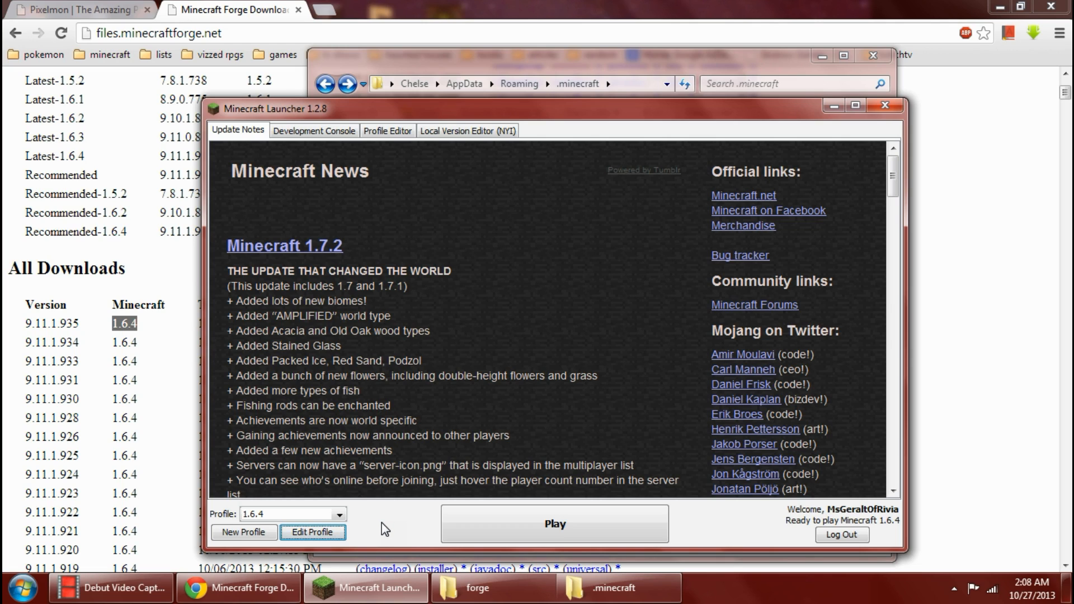
pyautogui.moveTo(407, 512)
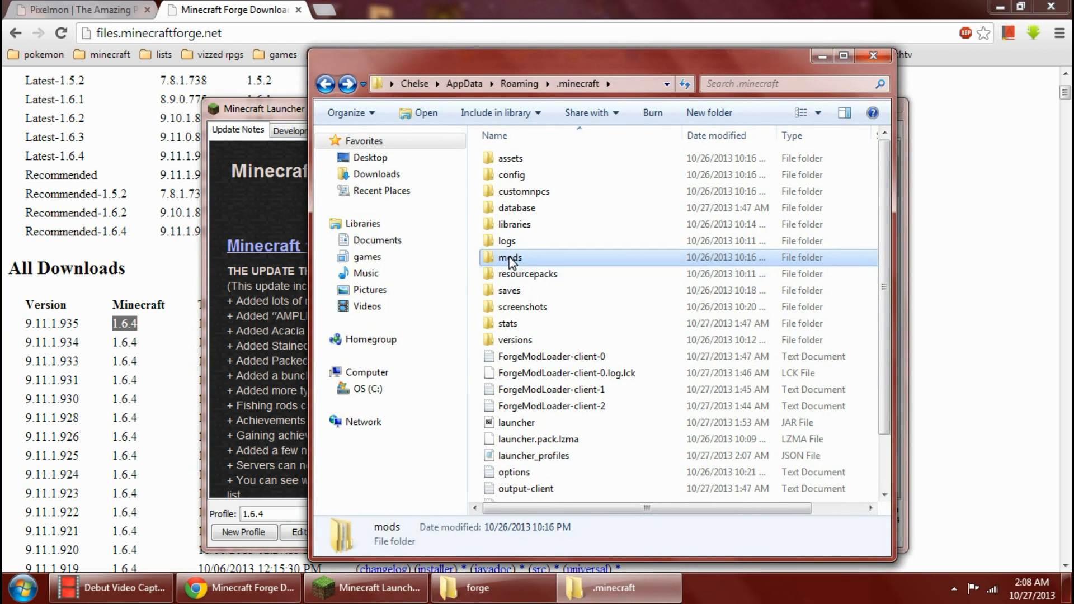
# Look at the Pixelmon 2.5 zip inside the mods folder
pyautogui.doubleClick(511, 257)
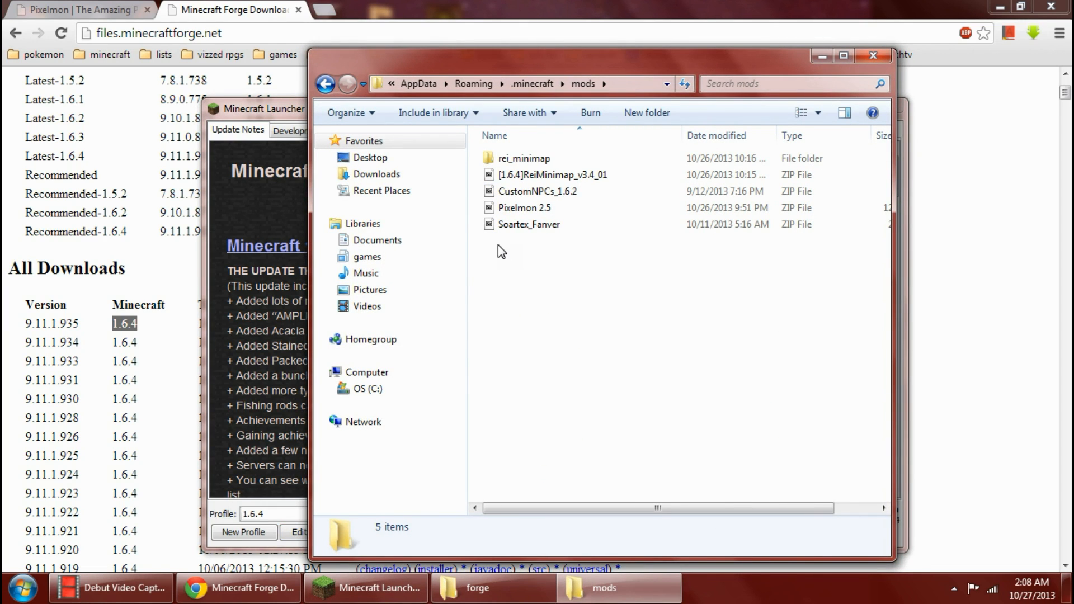
pyautogui.moveTo(548, 268)
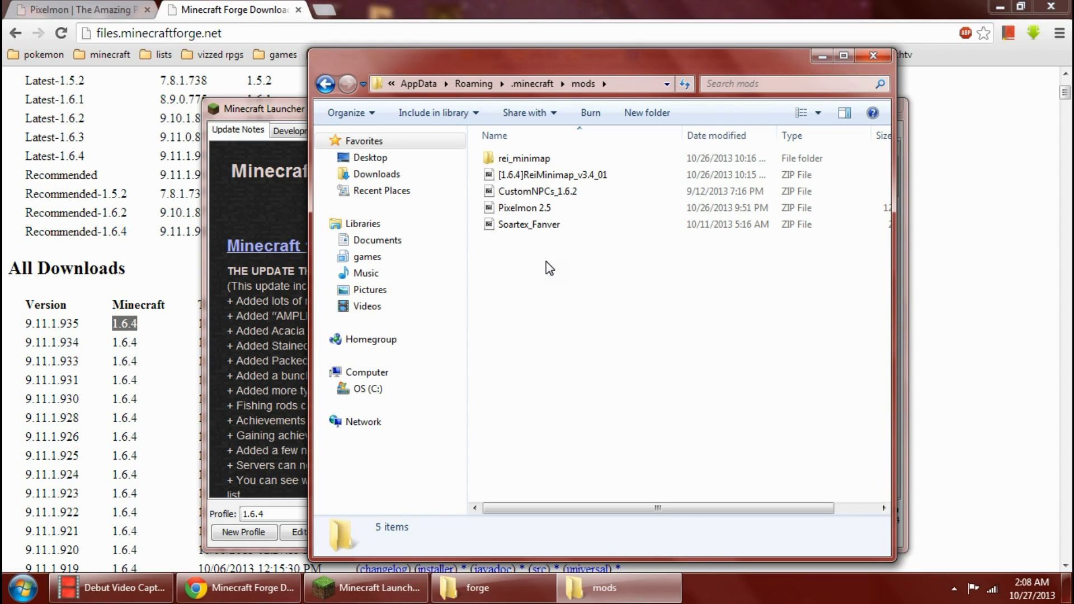
pyautogui.click(526, 208)
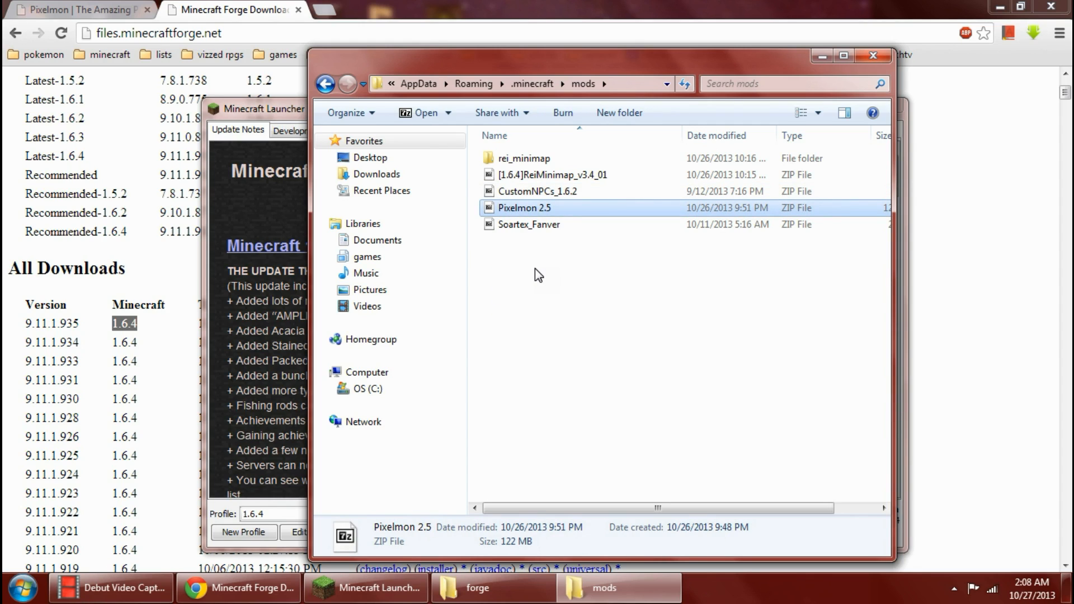
pyautogui.click(513, 254)
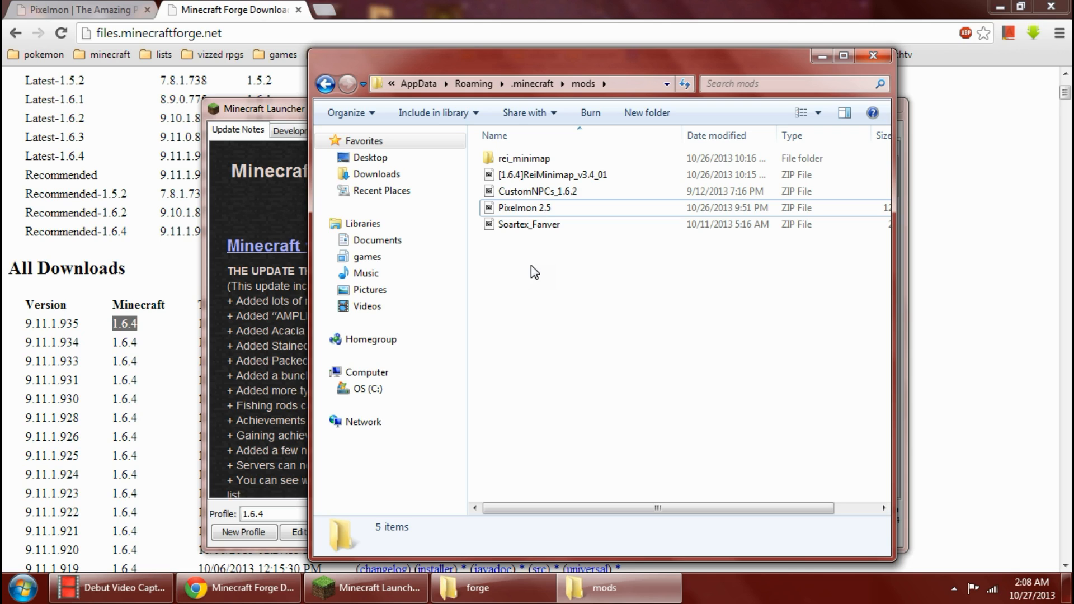
# Browse the screenshots folder and return to .minecraft
pyautogui.click(326, 84)
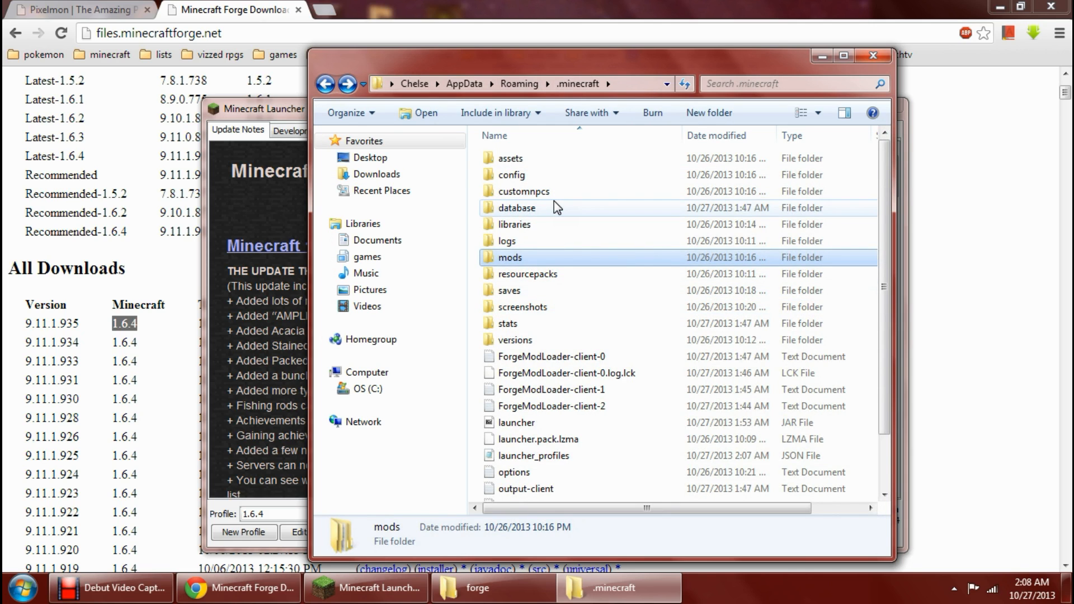
pyautogui.moveTo(522, 291)
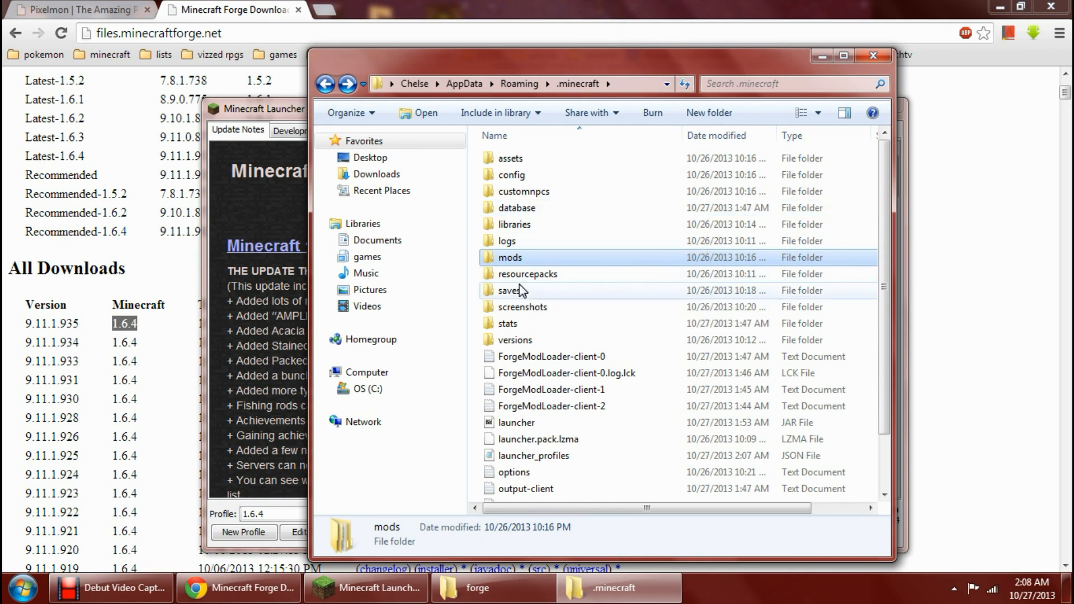
pyautogui.doubleClick(510, 291)
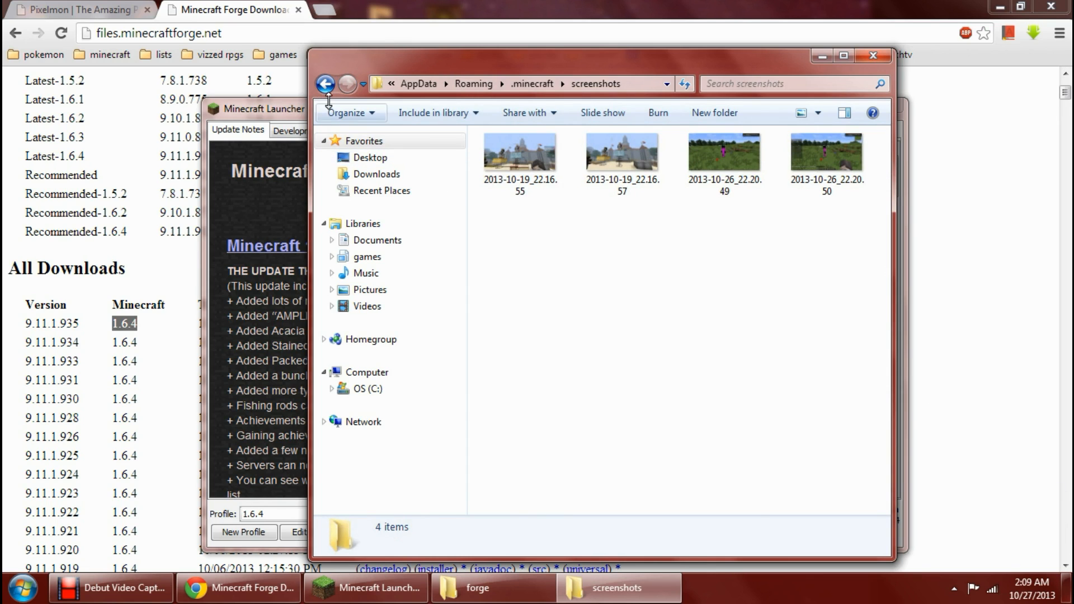
pyautogui.click(324, 84)
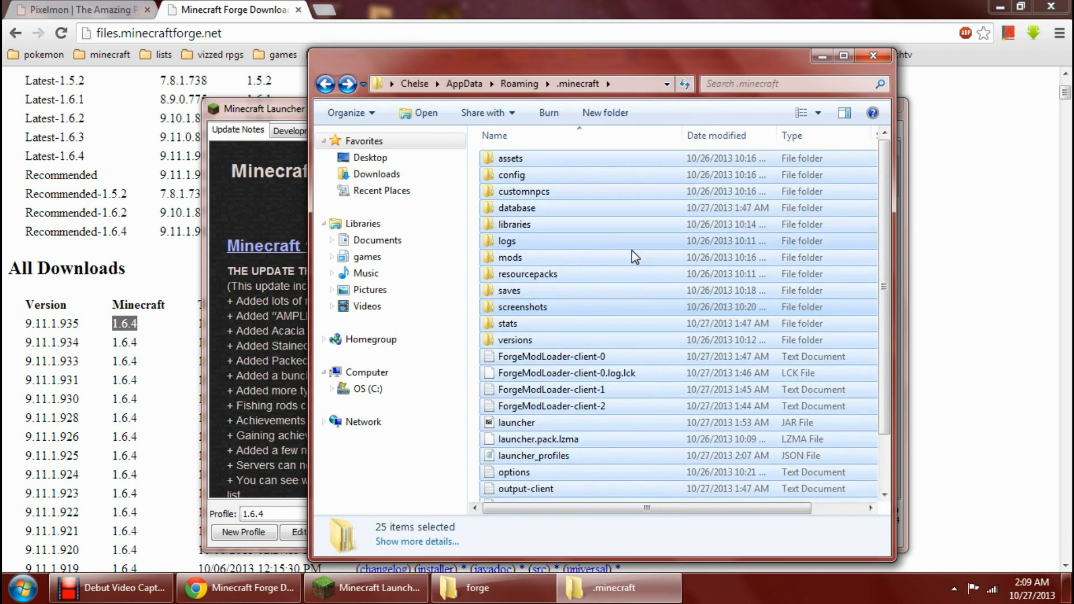
pyautogui.moveTo(577, 84)
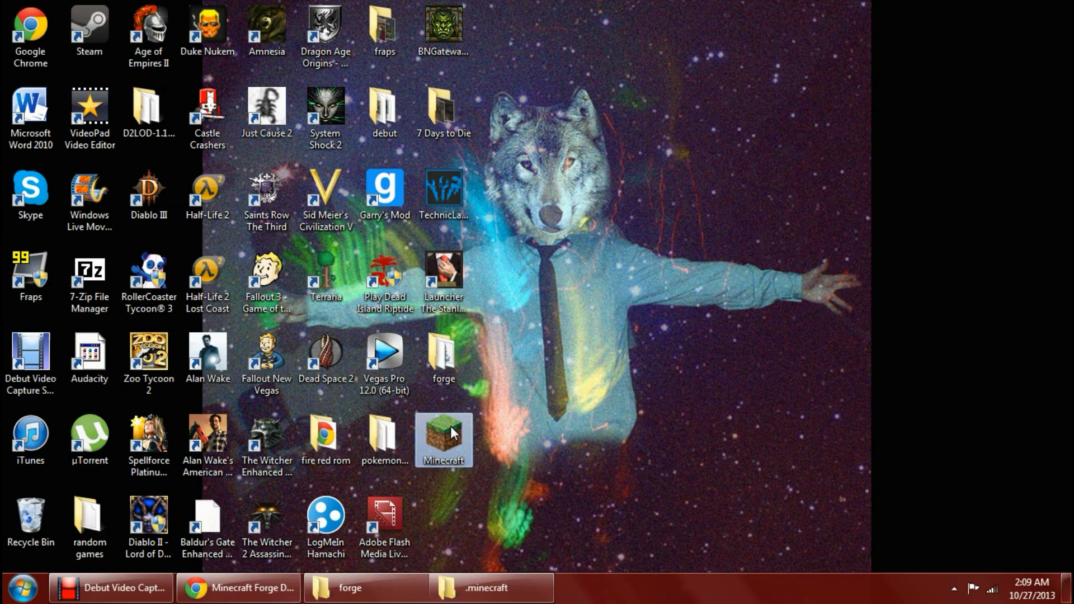
# Relaunch Minecraft from the desktop shortcut, glance at .minecraft, then minimize that window
pyautogui.doubleClick(443, 439)
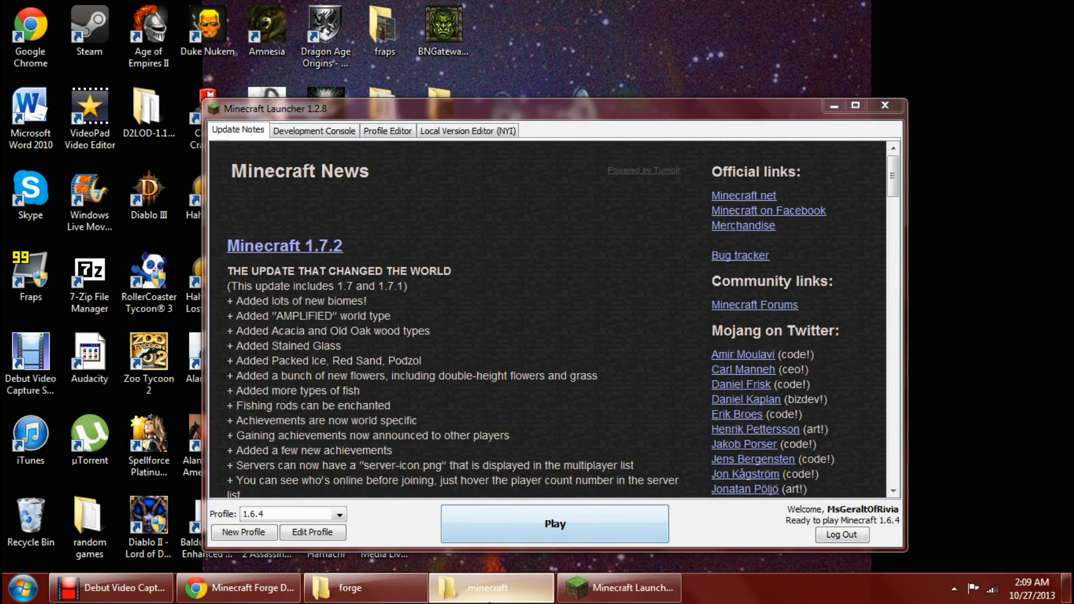
pyautogui.click(489, 588)
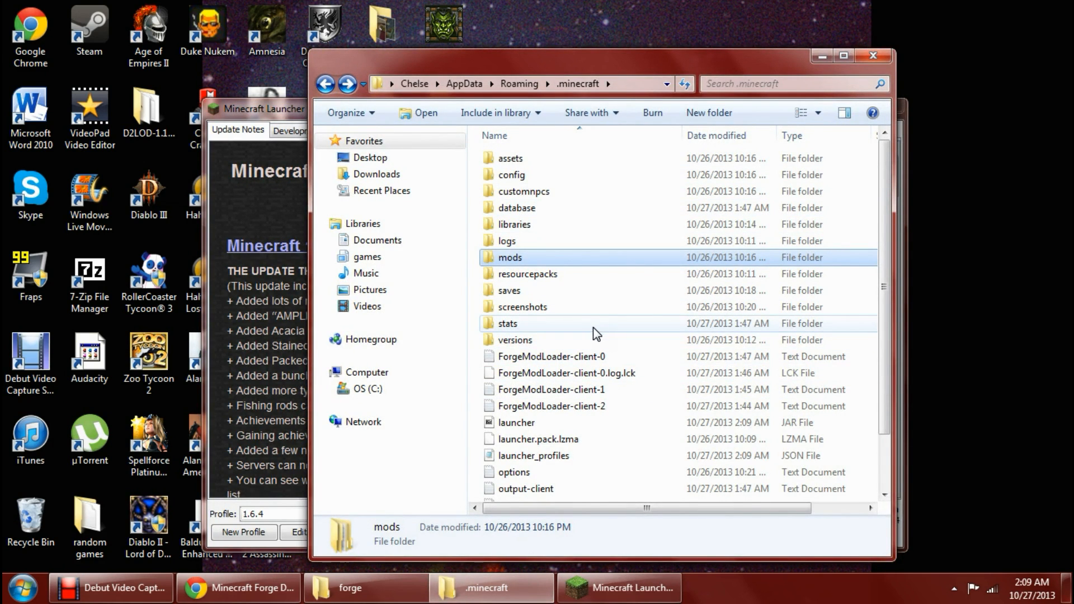
pyautogui.moveTo(597, 390)
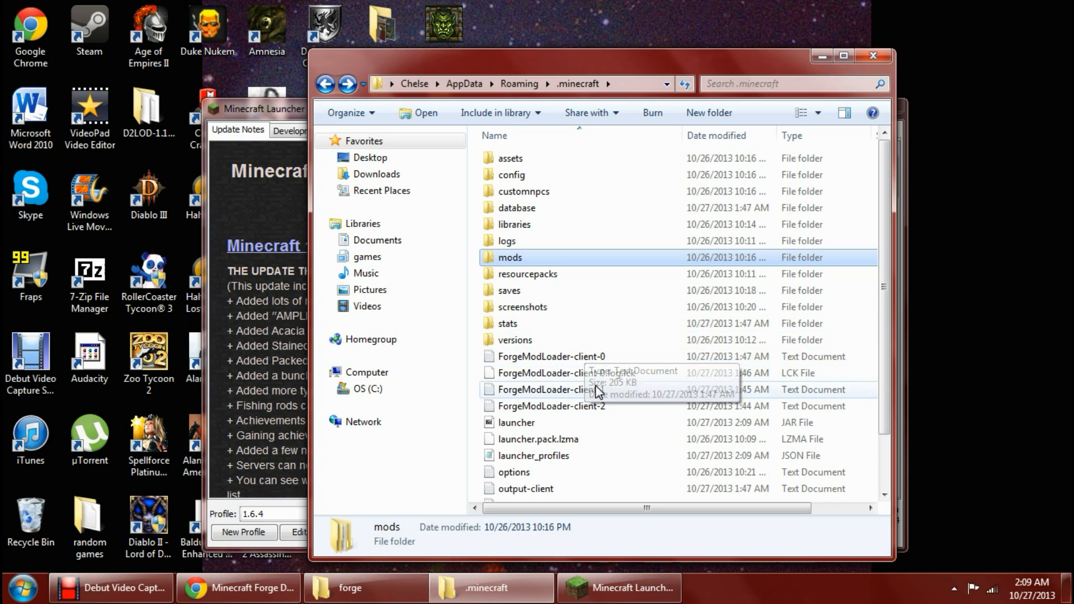
pyautogui.moveTo(581, 310)
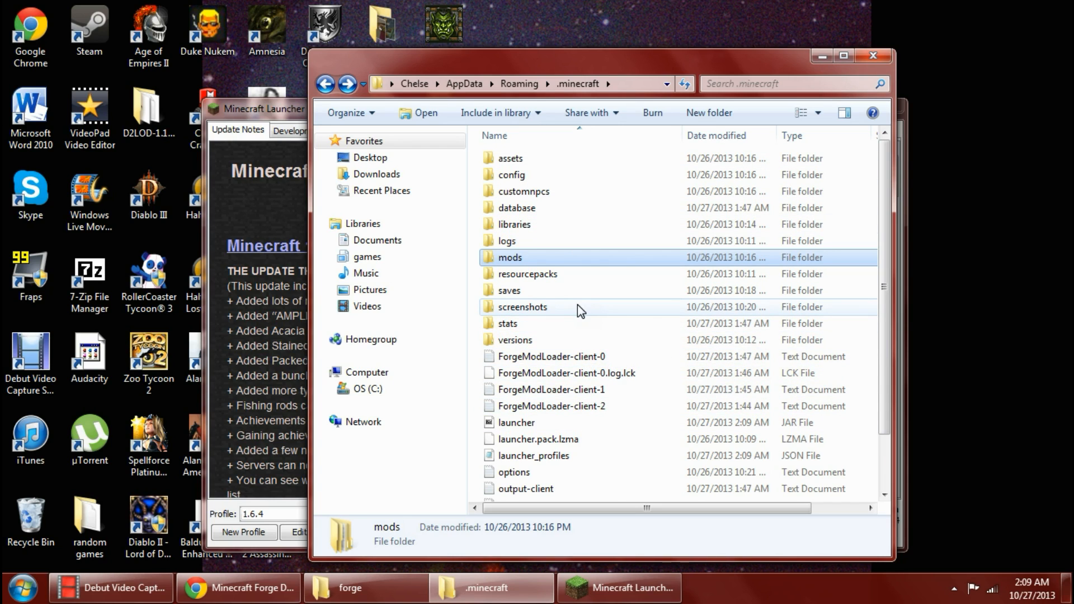
pyautogui.moveTo(515, 264)
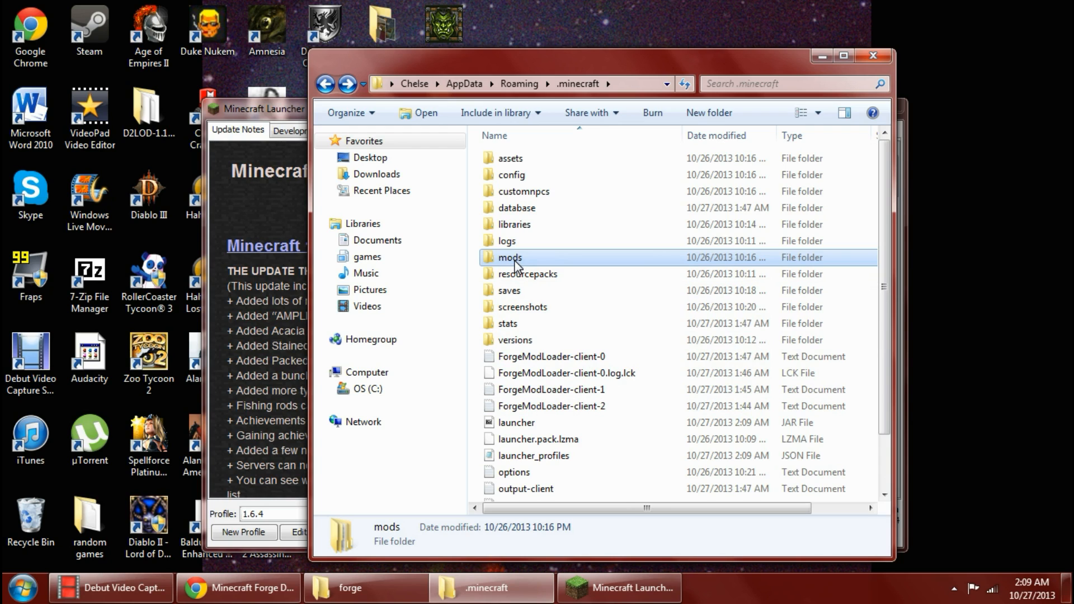
pyautogui.moveTo(534, 298)
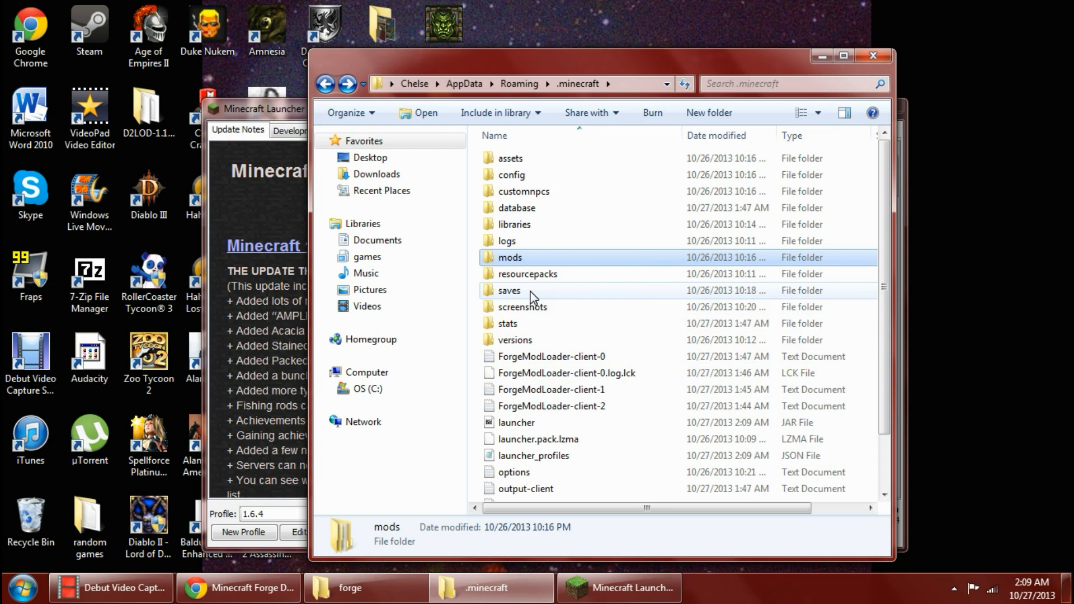
pyautogui.moveTo(564, 316)
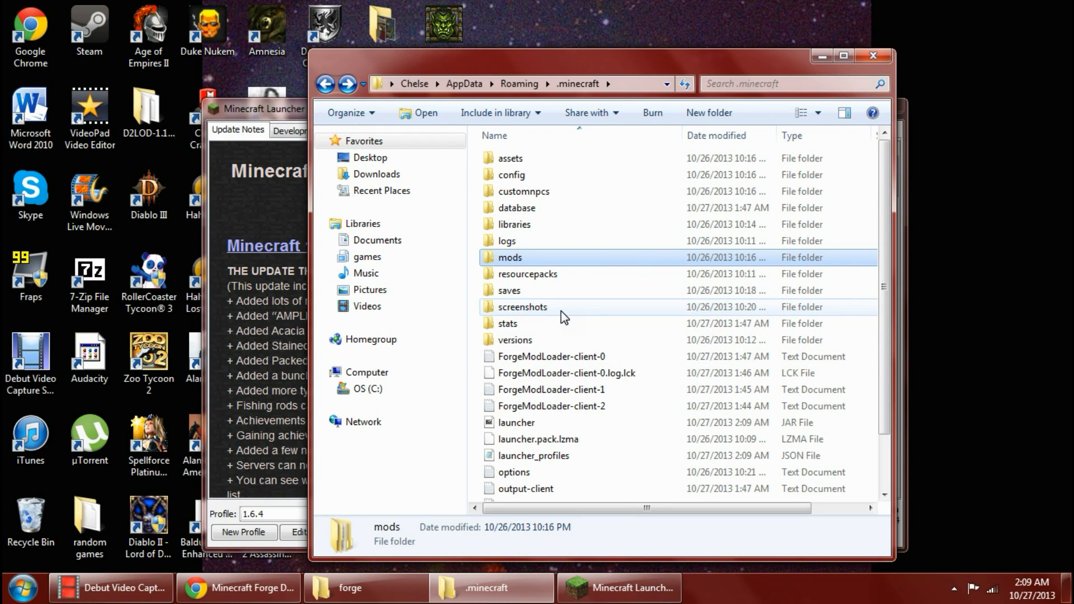
pyautogui.moveTo(821, 56)
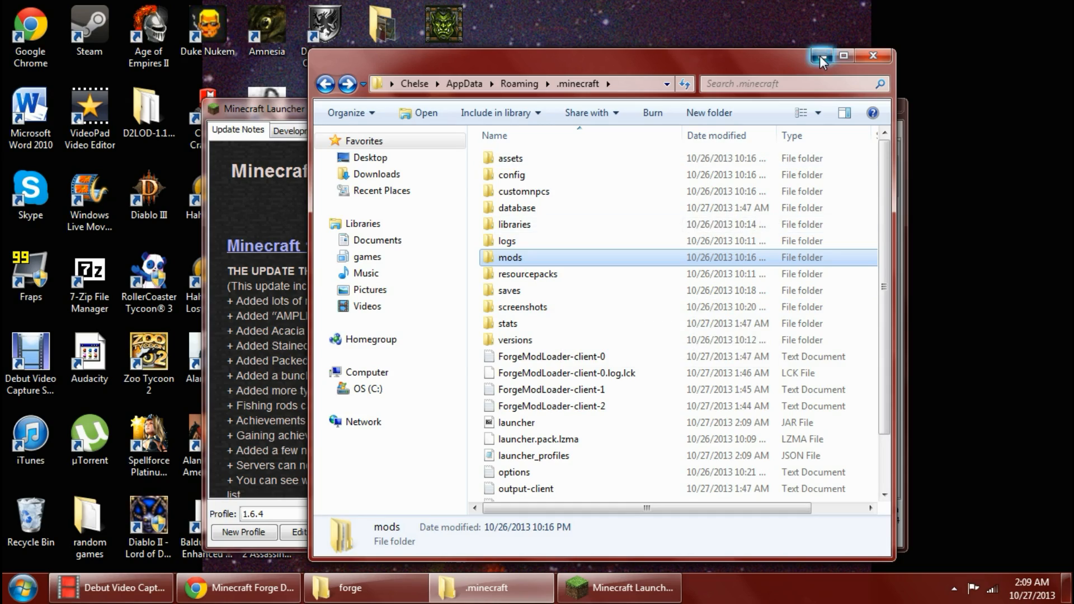
pyautogui.click(822, 56)
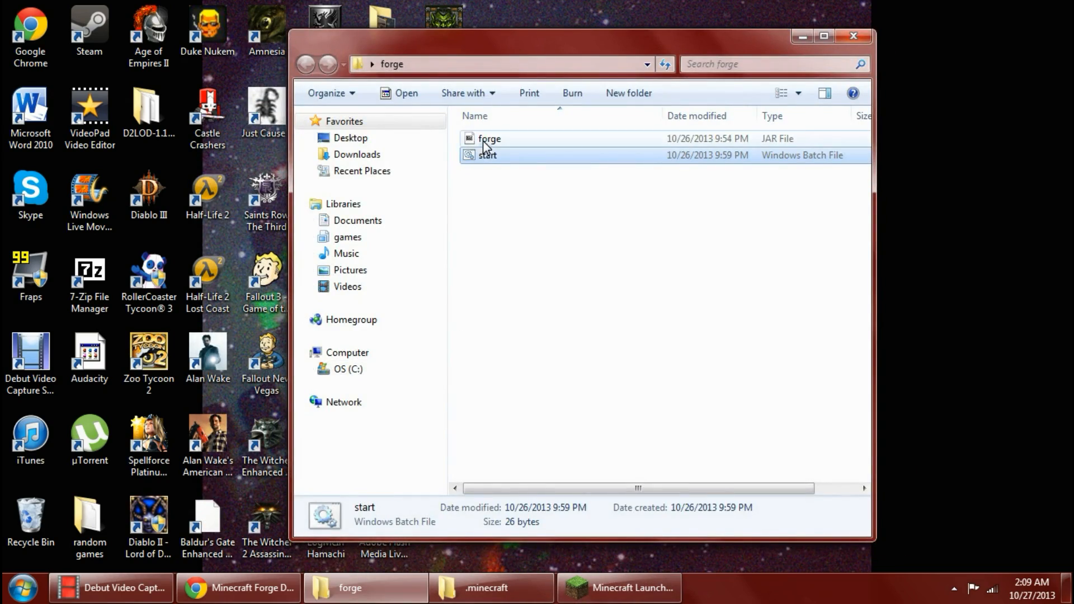
# From the forge folder, bring up the mods folder showing the Pixelmon 2.5 zip among five items
pyautogui.click(740, 310)
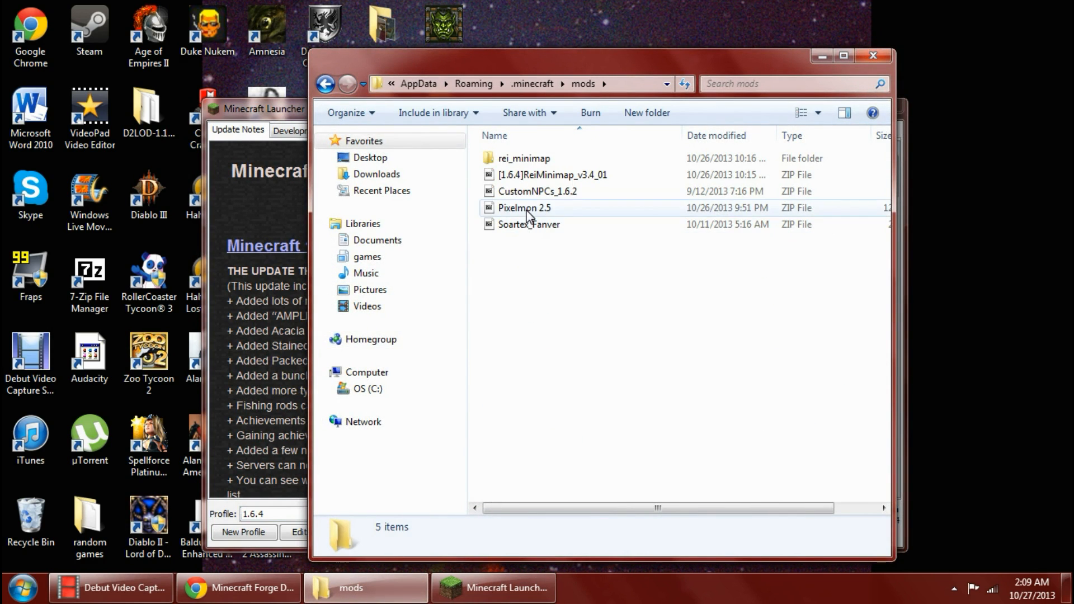
pyautogui.click(524, 208)
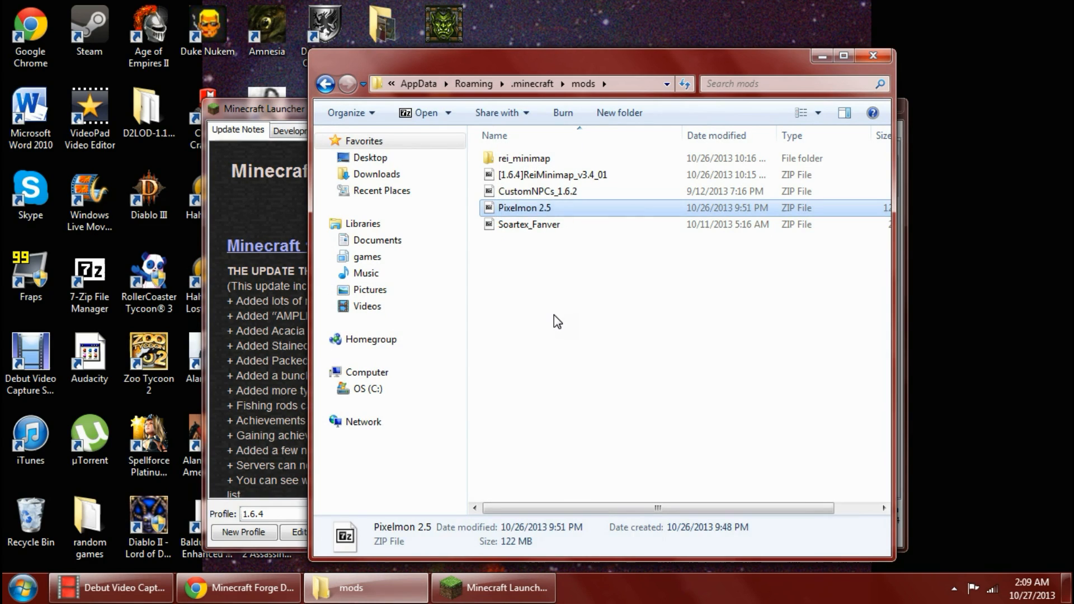
pyautogui.click(555, 322)
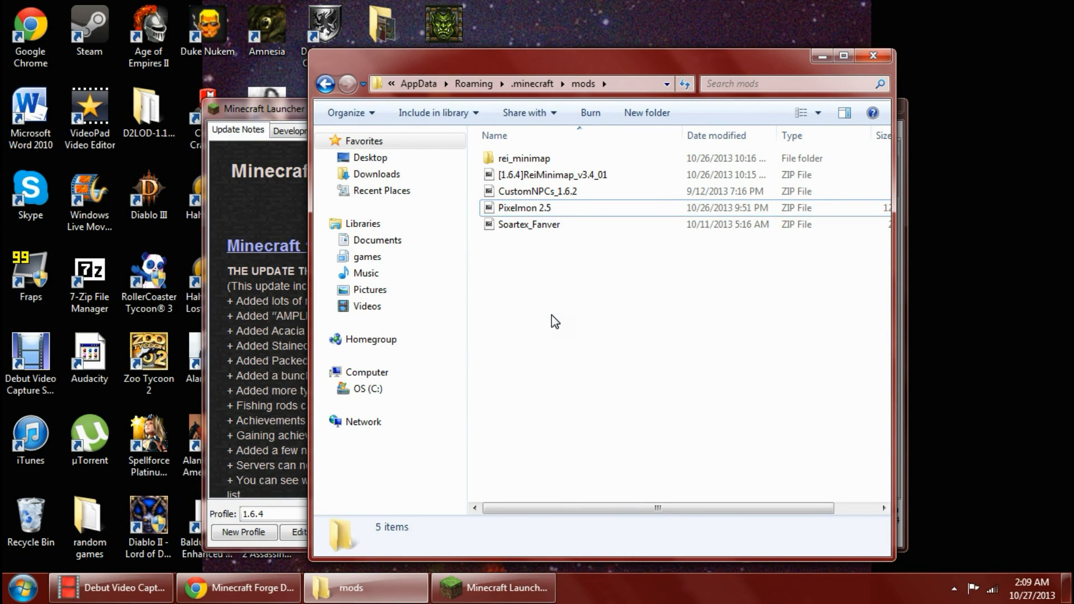
pyautogui.moveTo(552, 317)
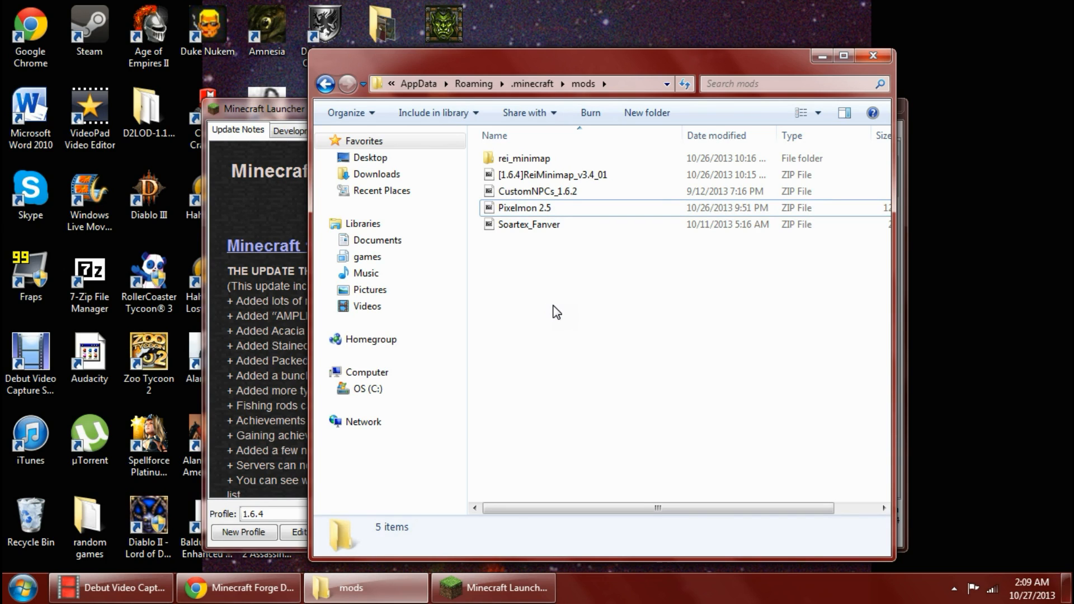
pyautogui.click(324, 84)
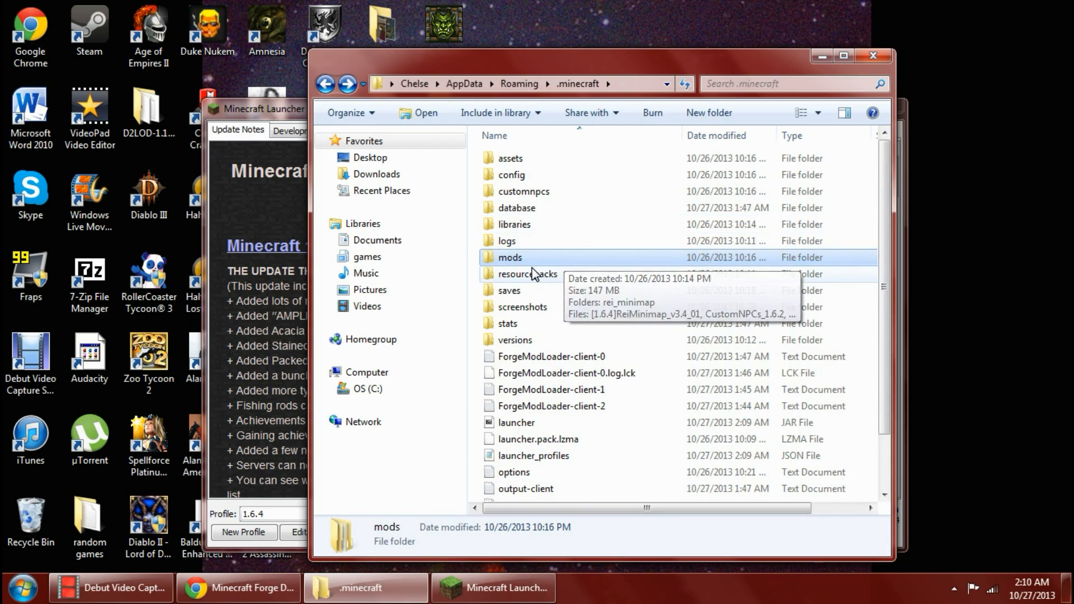
pyautogui.doubleClick(510, 257)
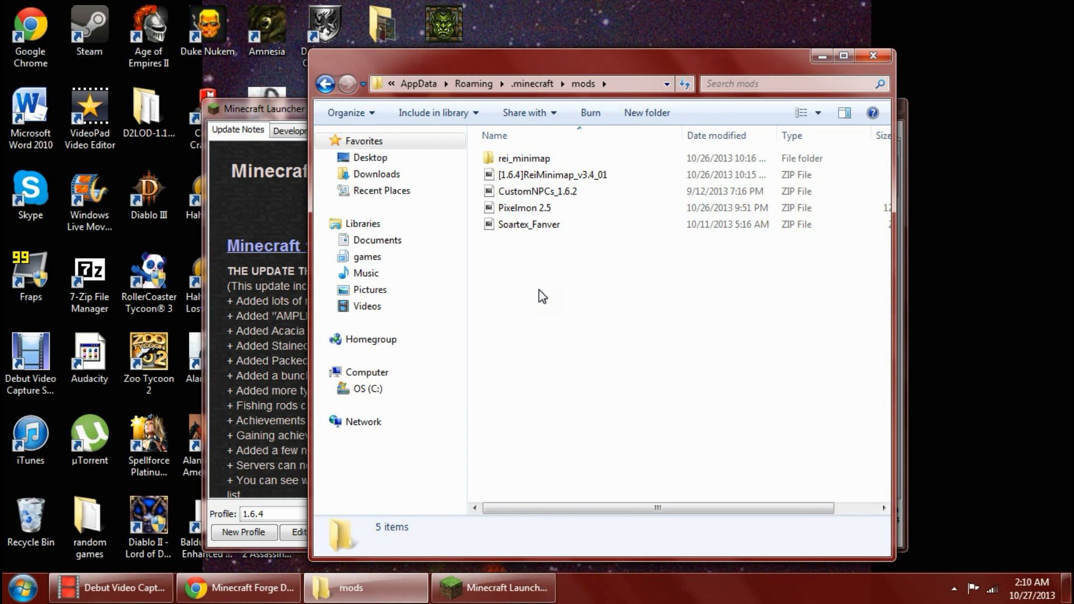
pyautogui.moveTo(548, 295)
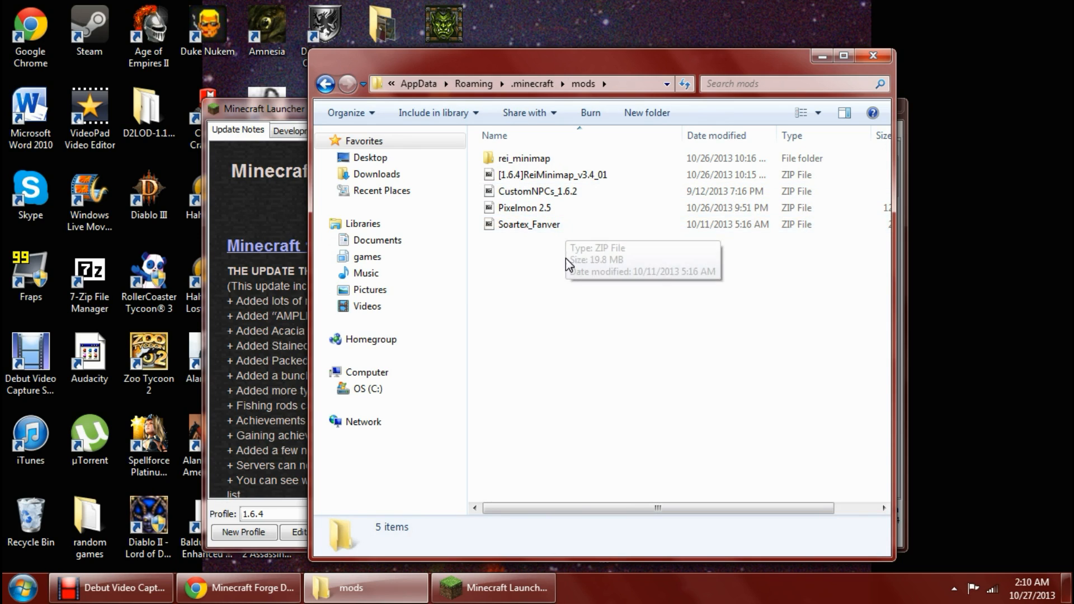
pyautogui.moveTo(541, 261)
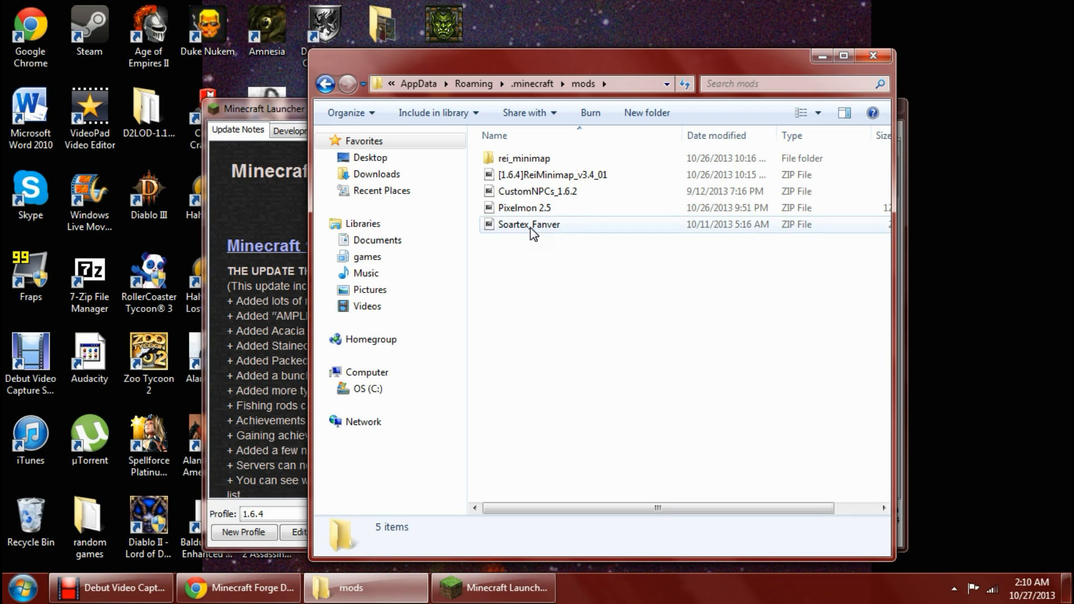
pyautogui.click(529, 224)
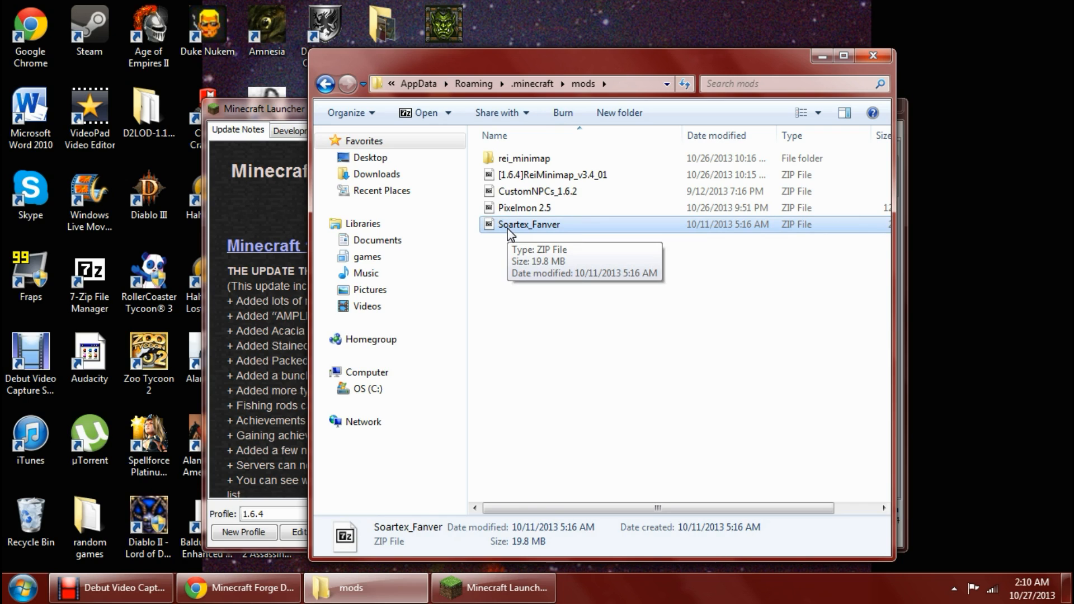
pyautogui.moveTo(628, 174)
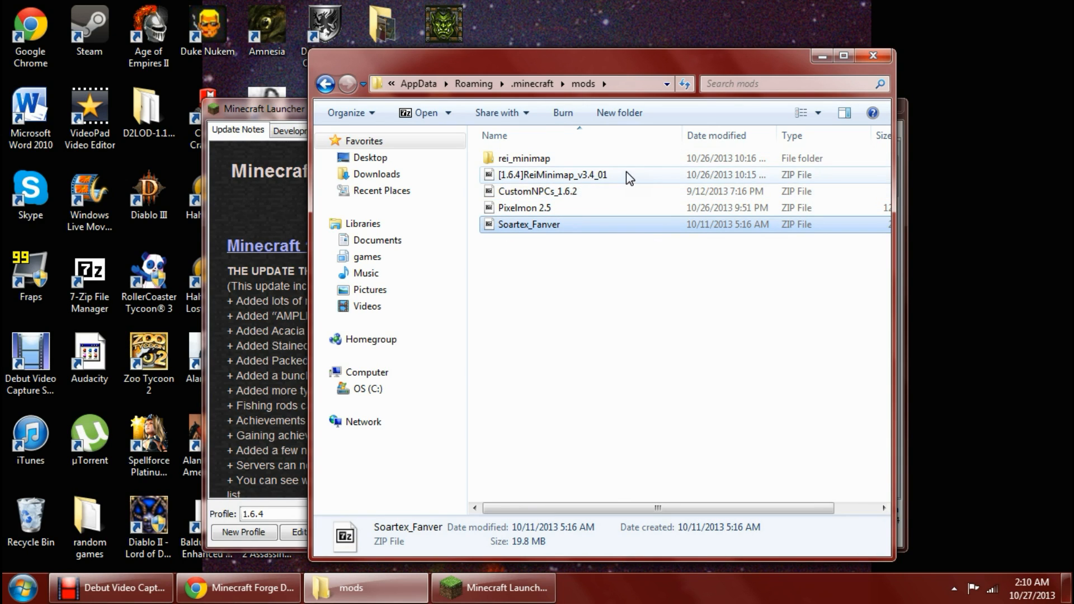
pyautogui.click(552, 175)
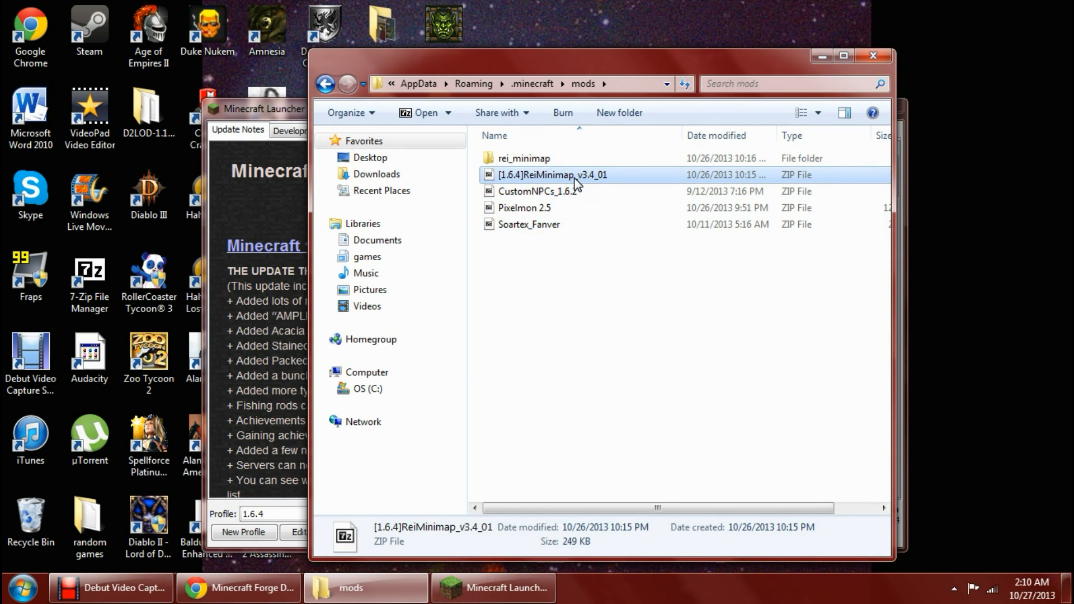
pyautogui.moveTo(597, 307)
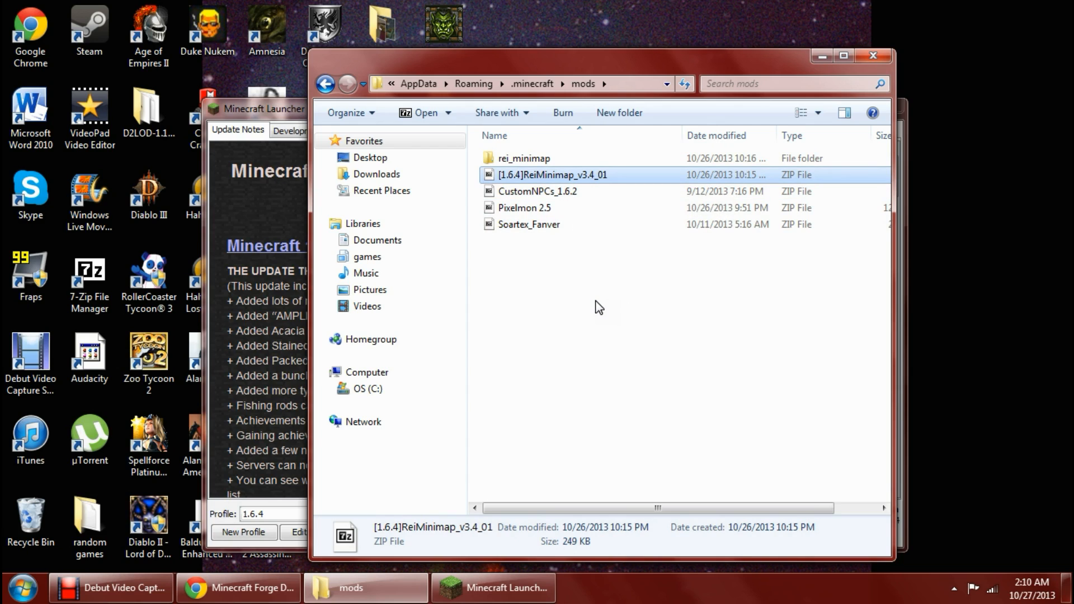
pyautogui.moveTo(584, 307)
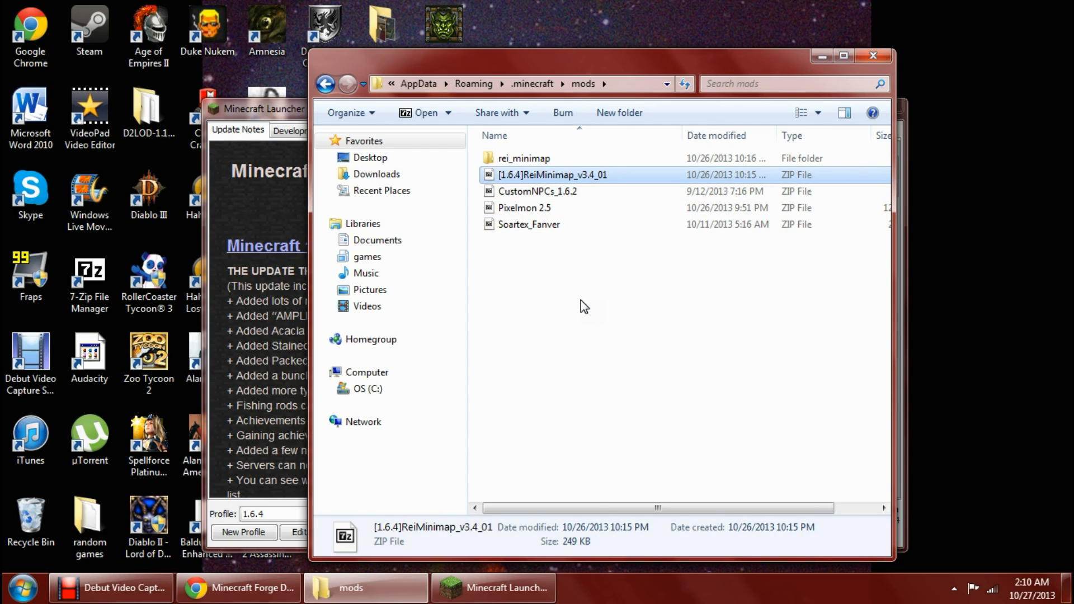